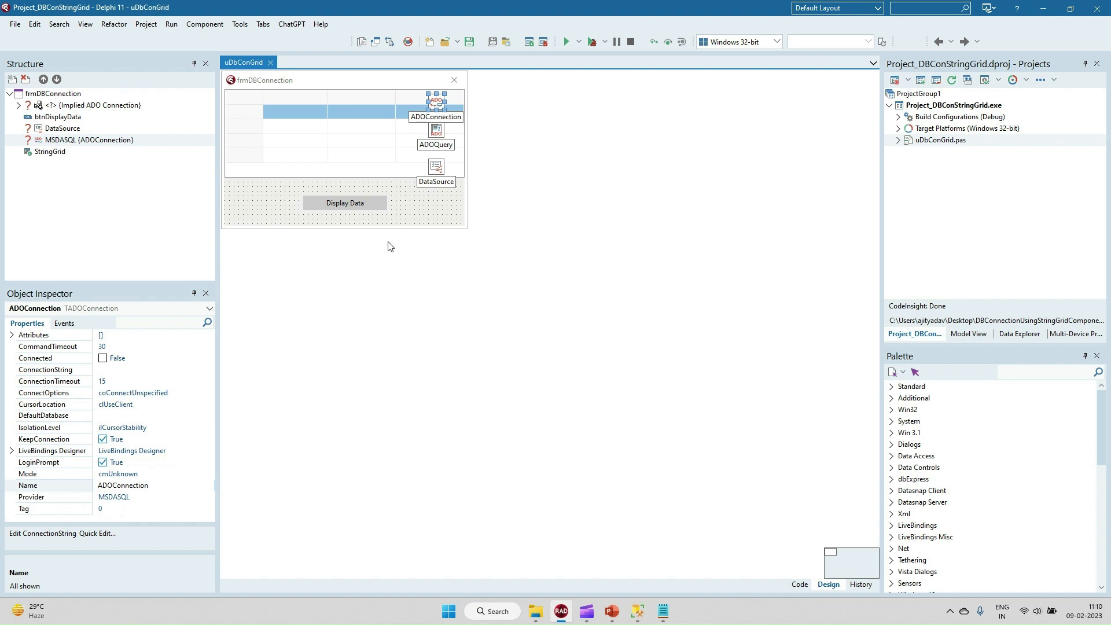
mouse_move(354, 172)
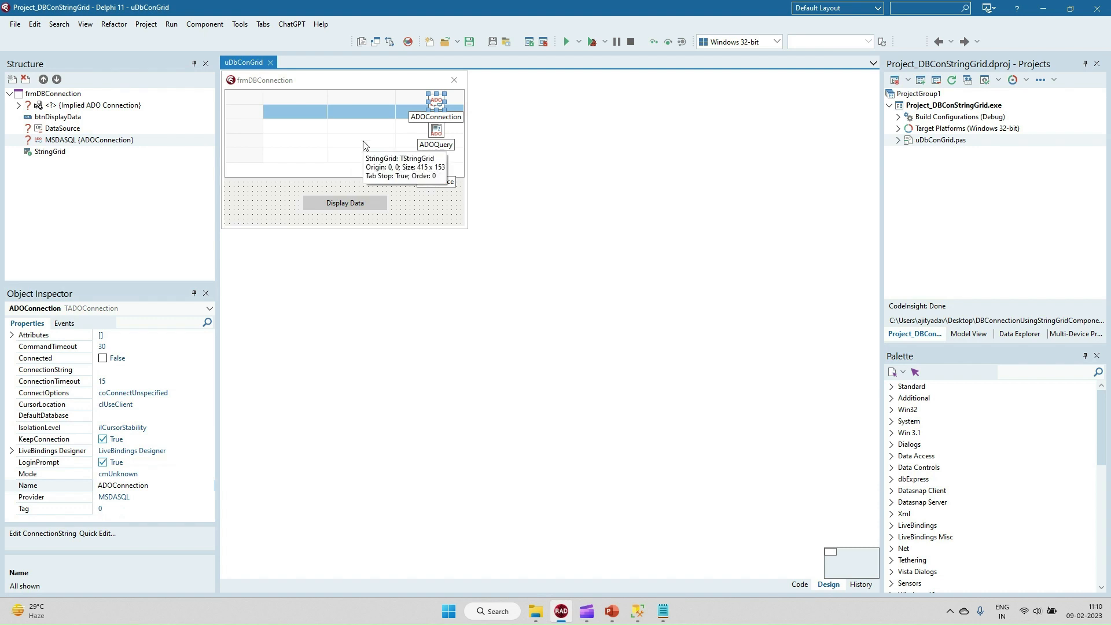
mouse_move(440, 107)
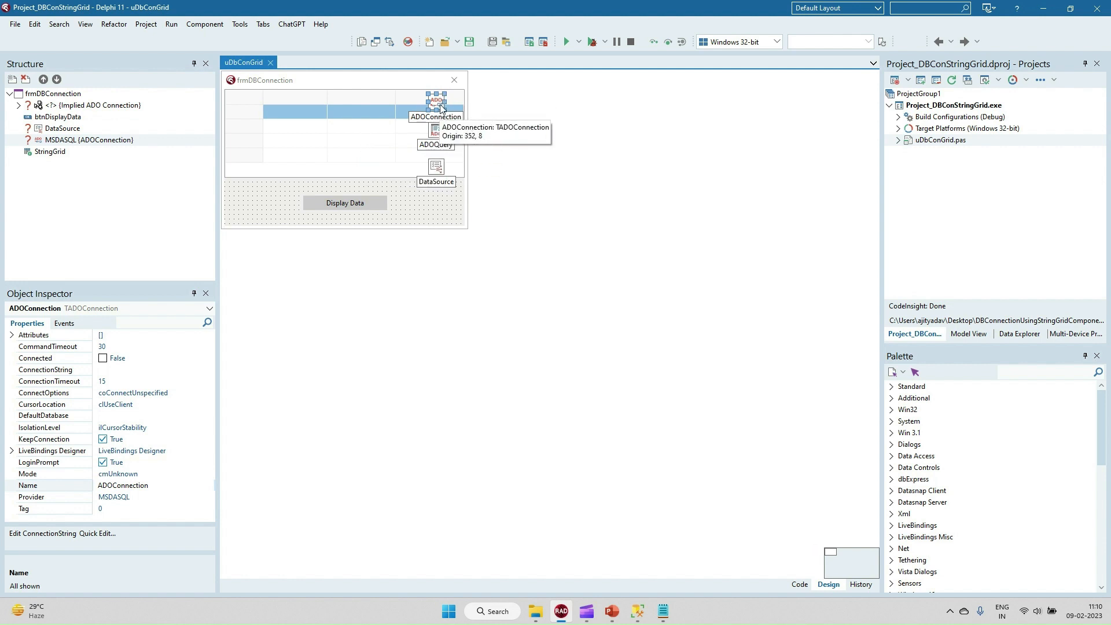
mouse_move(438, 138)
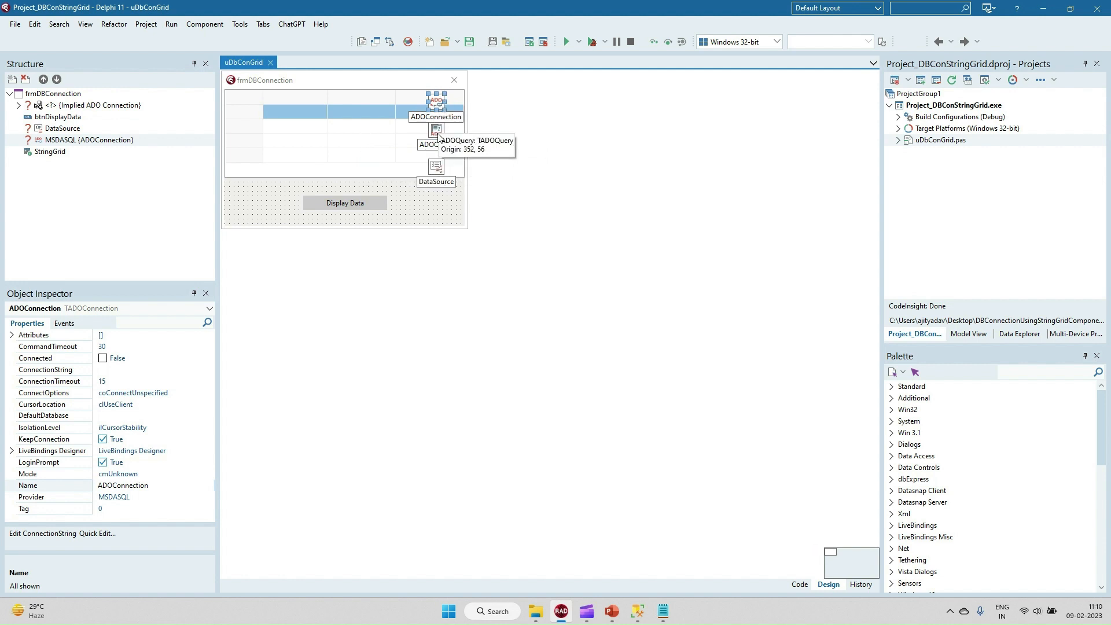
Switch from the string grid's form design to source code and locate the Connection procedure
left_click(436, 129)
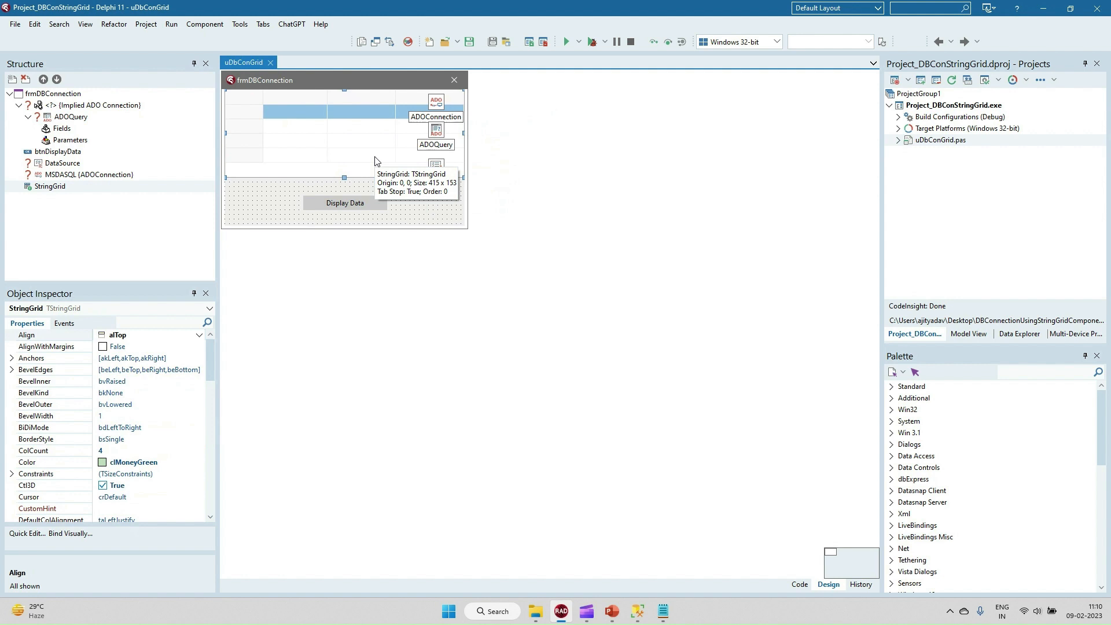
left_click(345, 203)
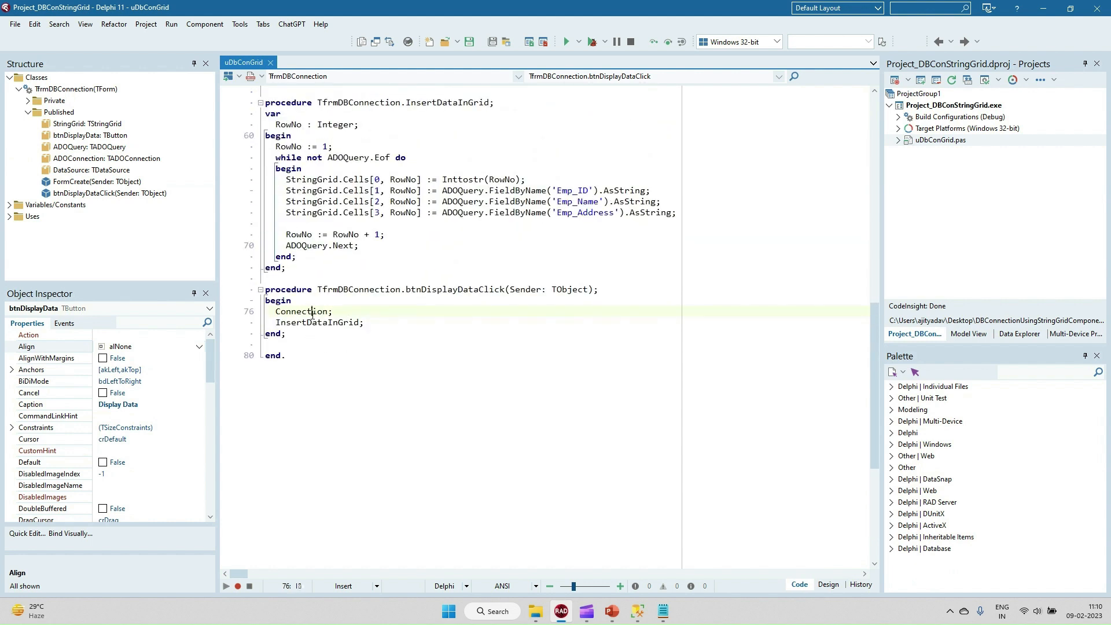
double_click(300, 312)
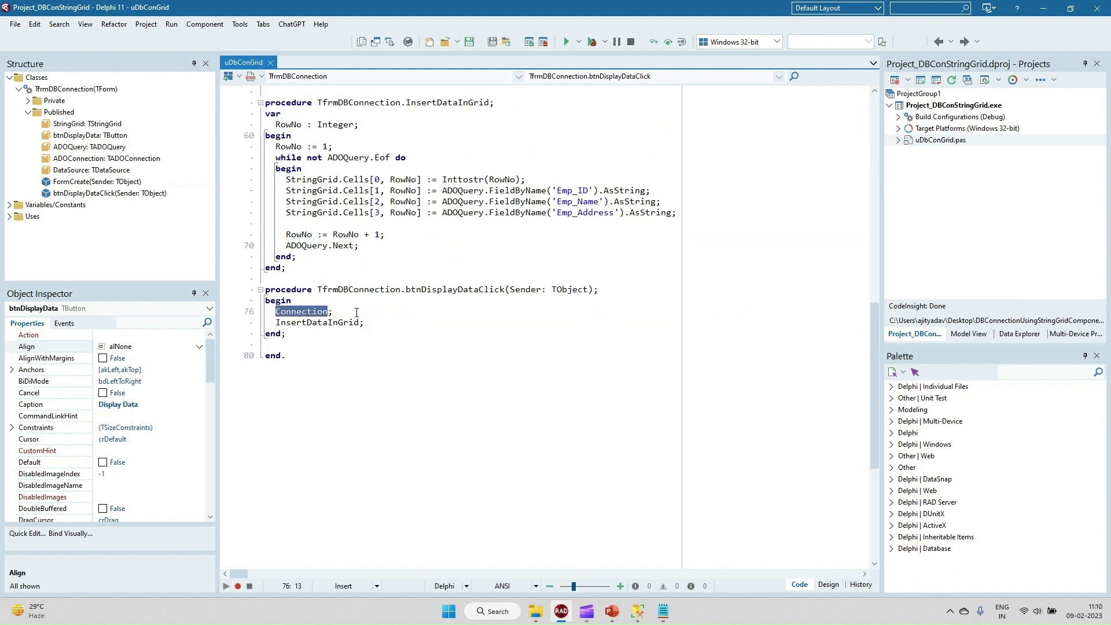
scroll("up", 3)
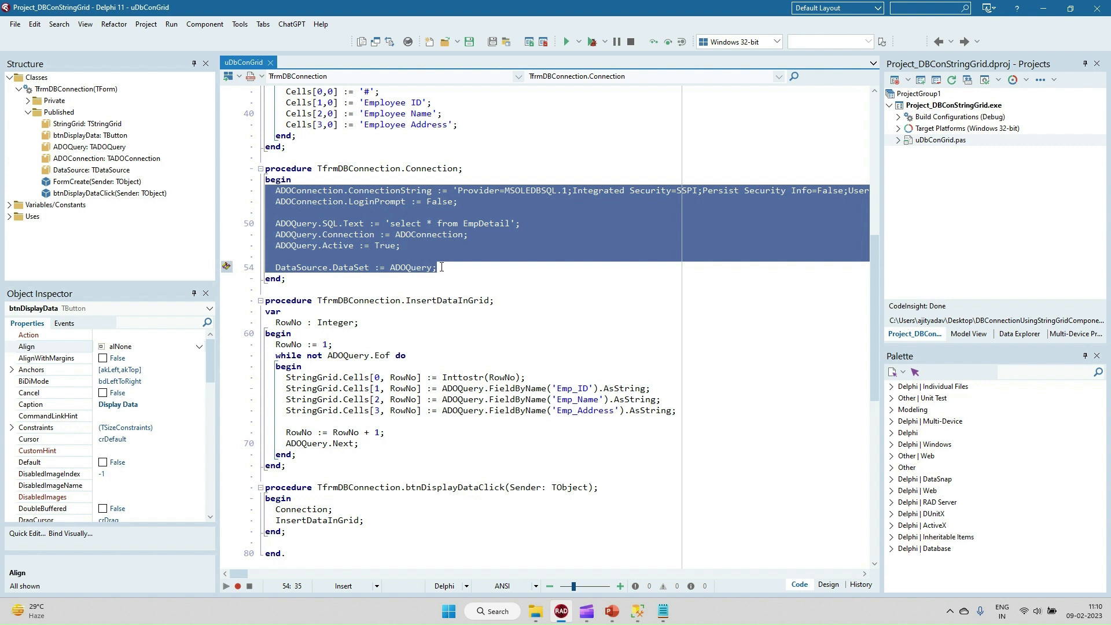
left_click(441, 267)
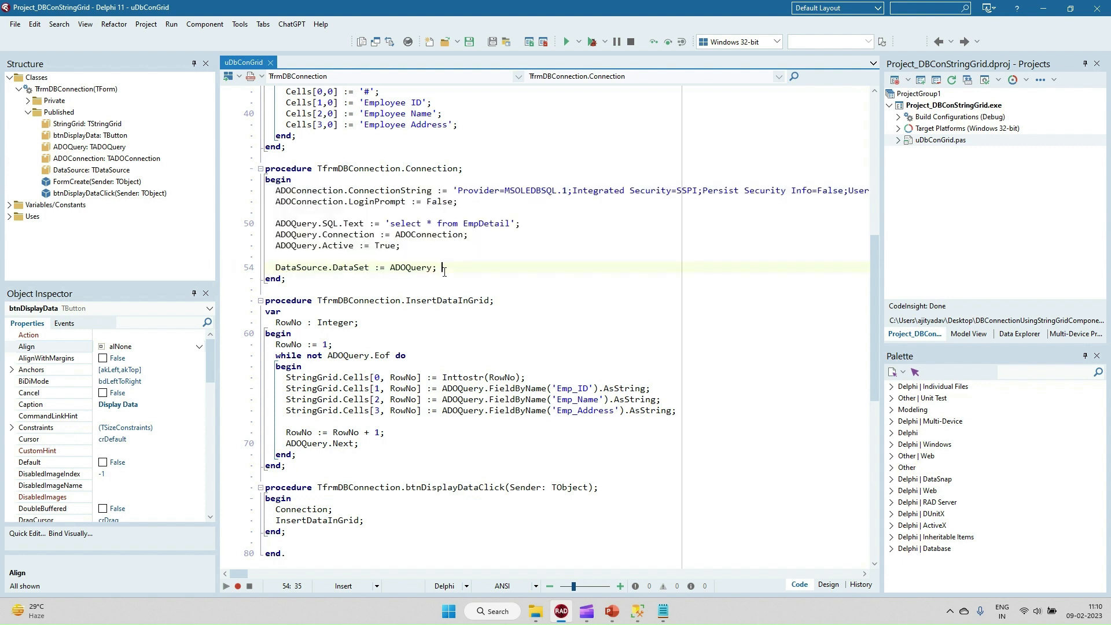
double_click(307, 190)
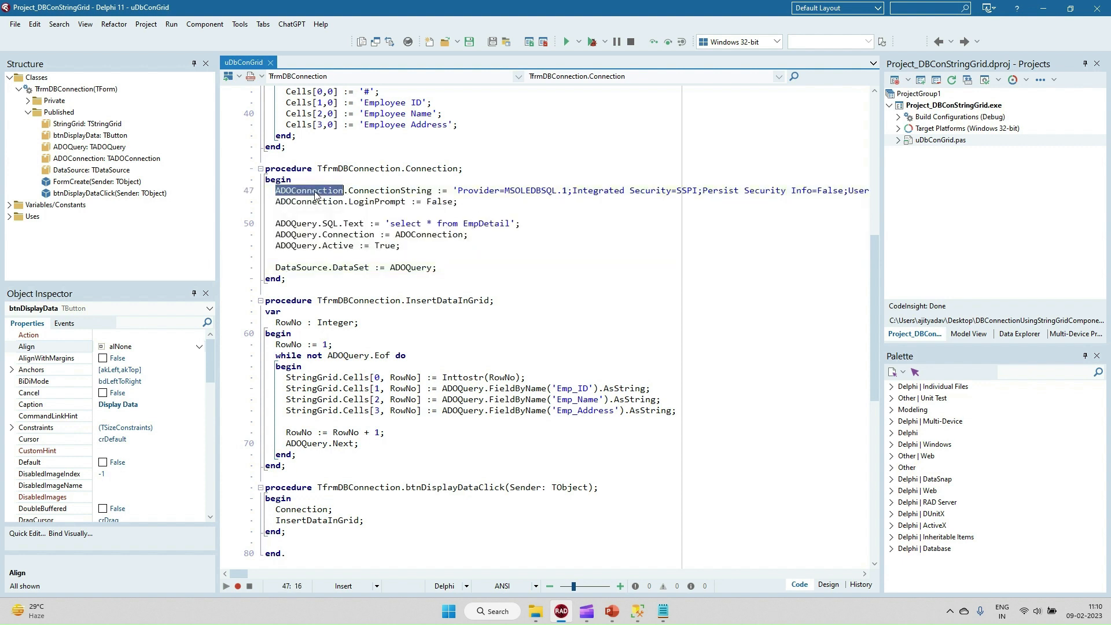
double_click(390, 190)
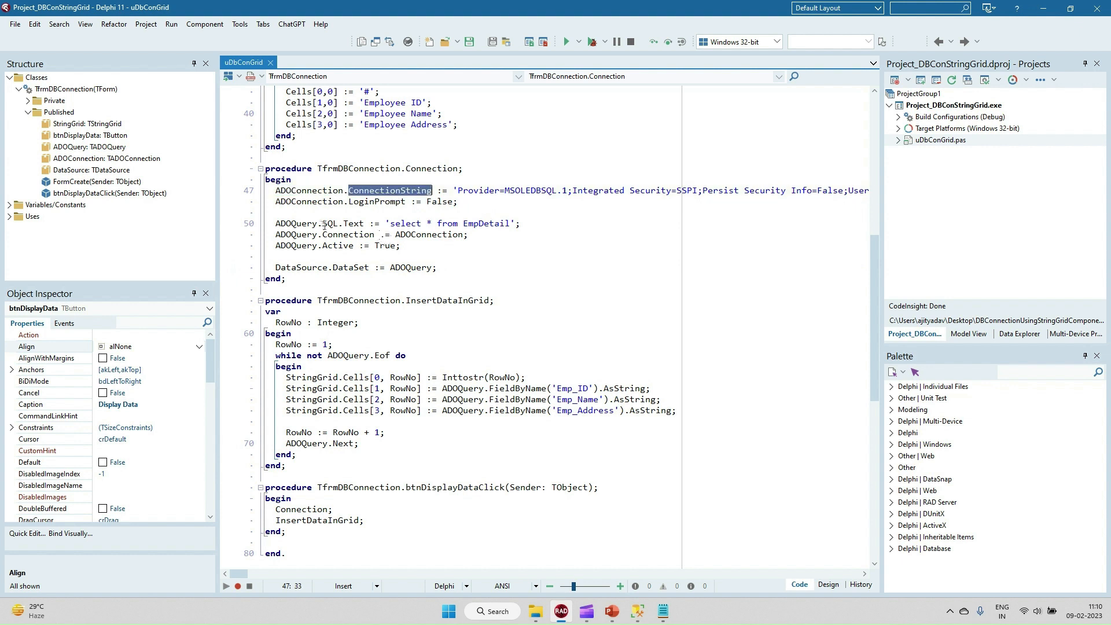
double_click(353, 223)
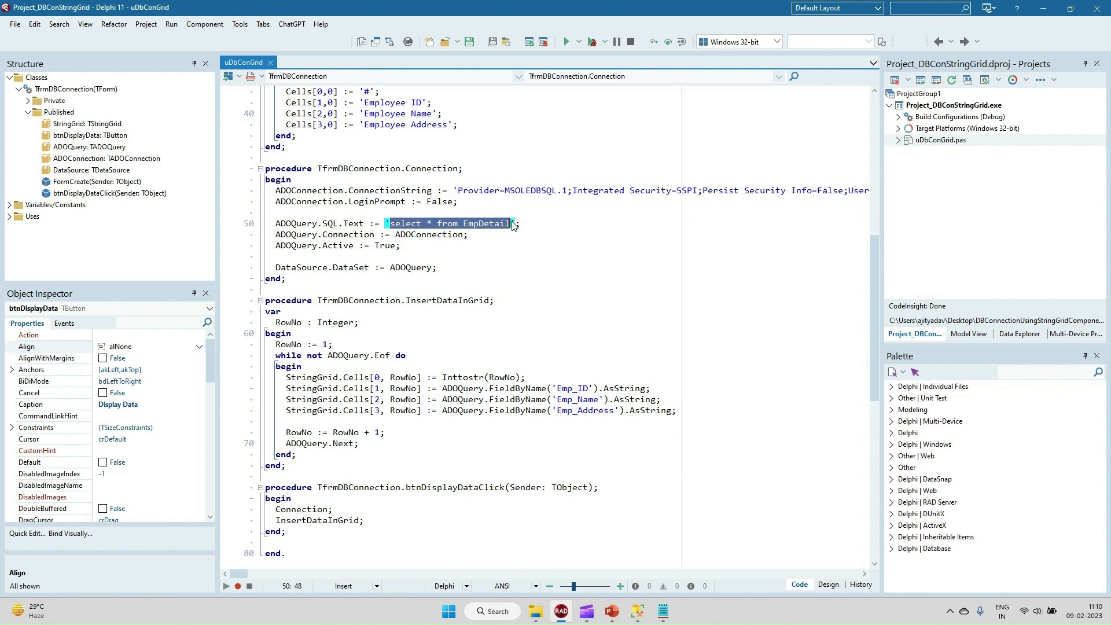
Check the four EmpDetail employee rows in SSMS, then return to the Delphi code
left_click(662, 611)
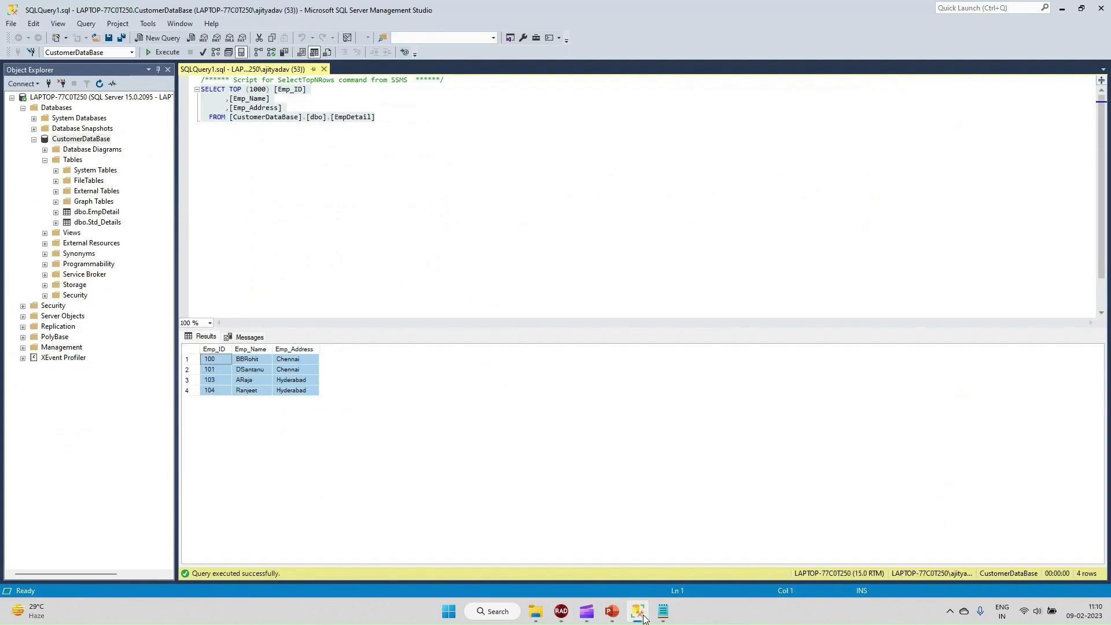
mouse_move(235, 401)
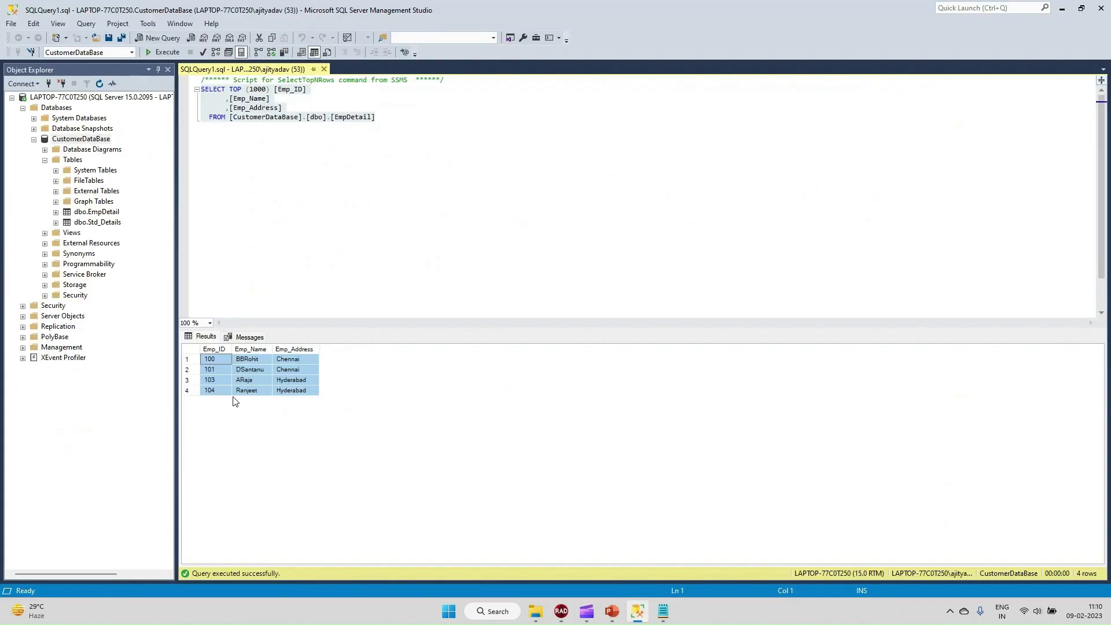
left_click(560, 611)
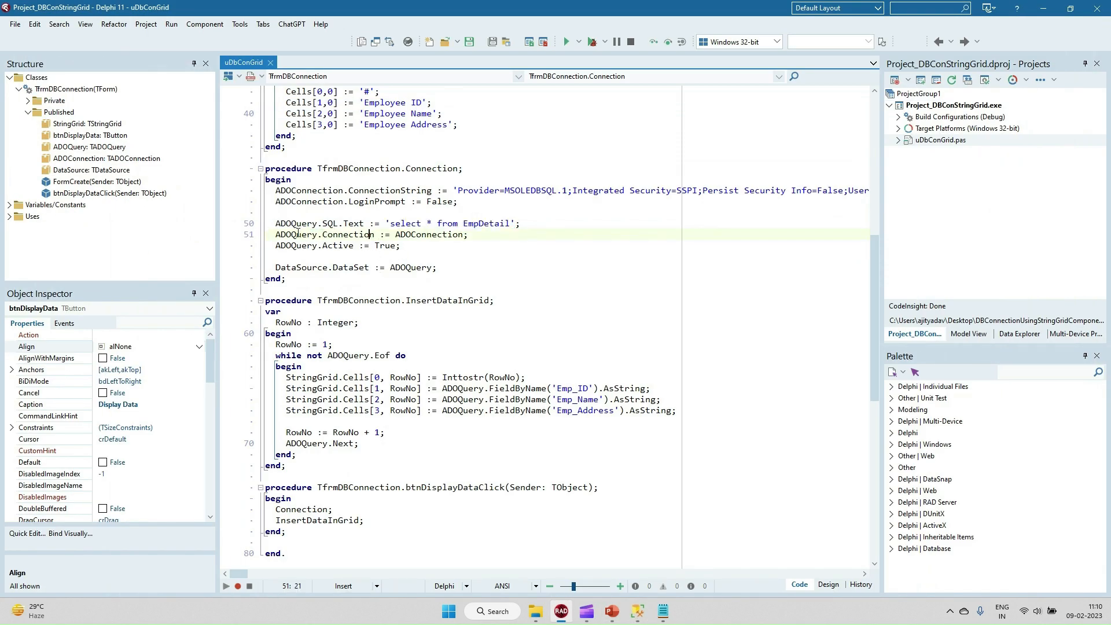
double_click(296, 234)
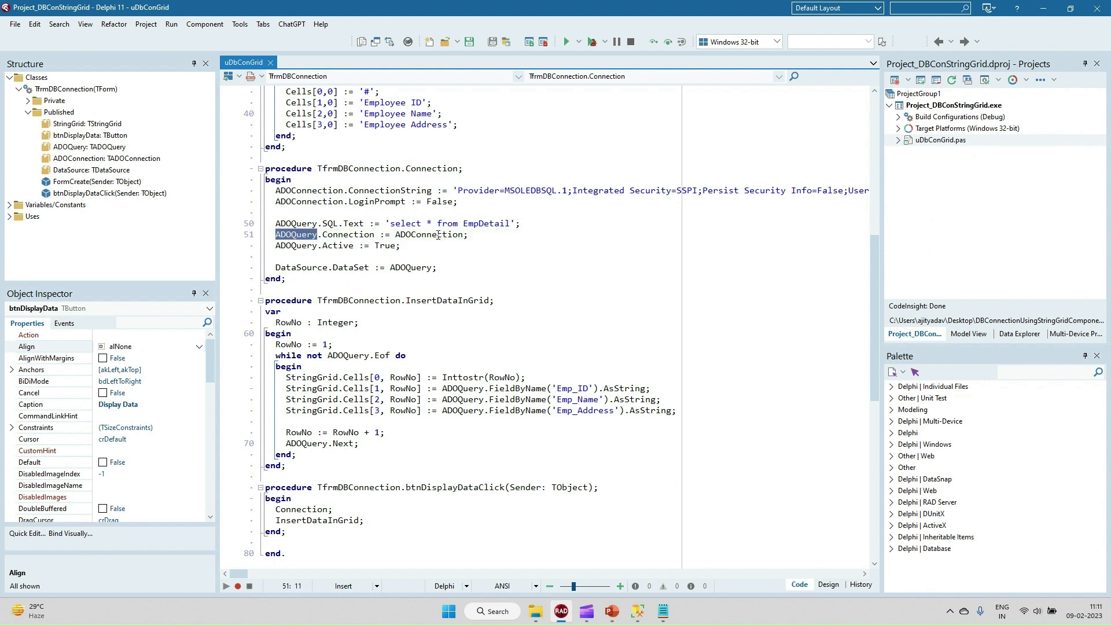
double_click(427, 234)
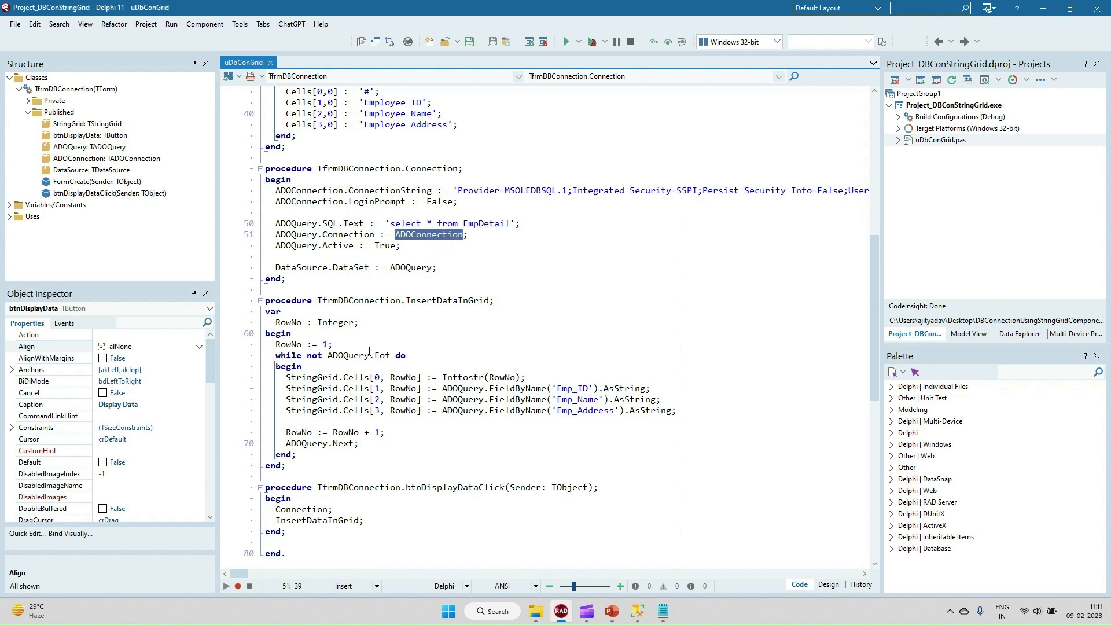
double_click(299, 268)
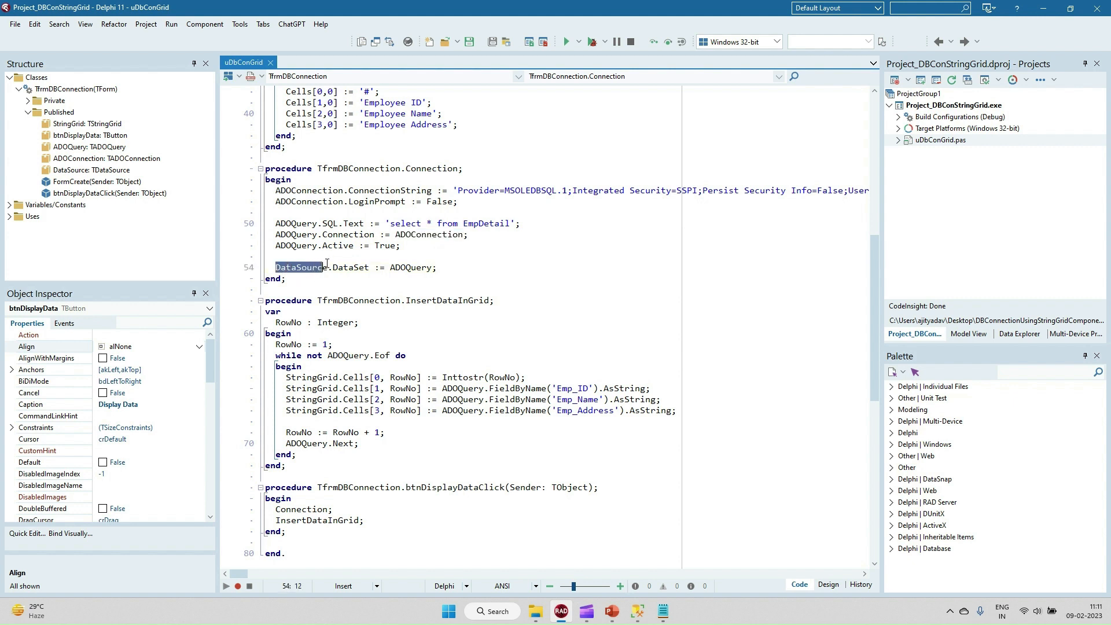
double_click(349, 267)
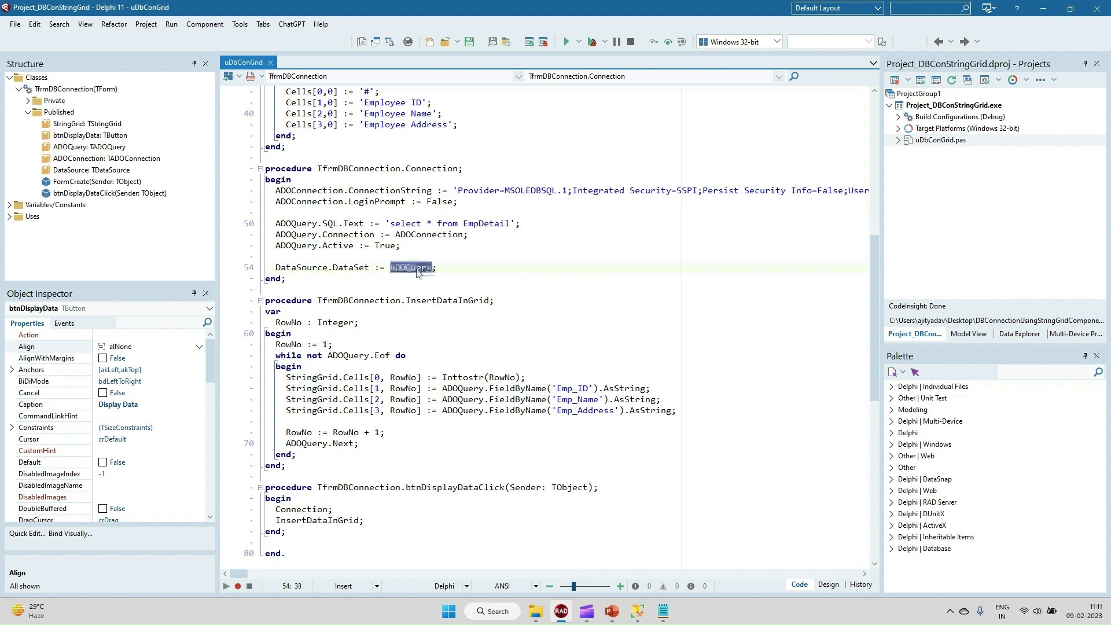
left_click(329, 520)
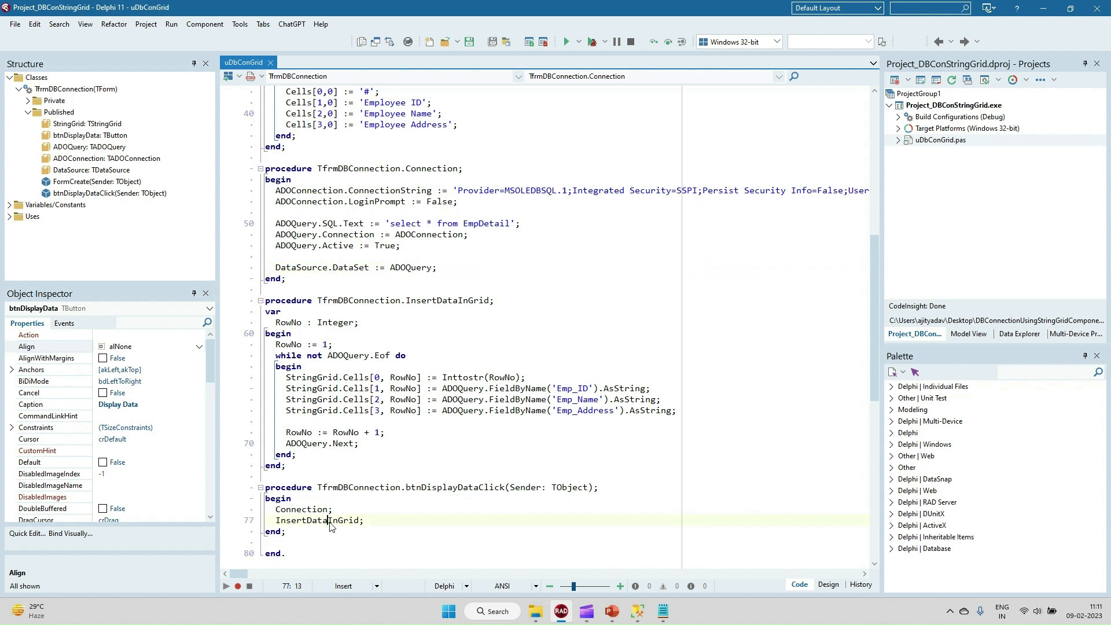
double_click(318, 520)
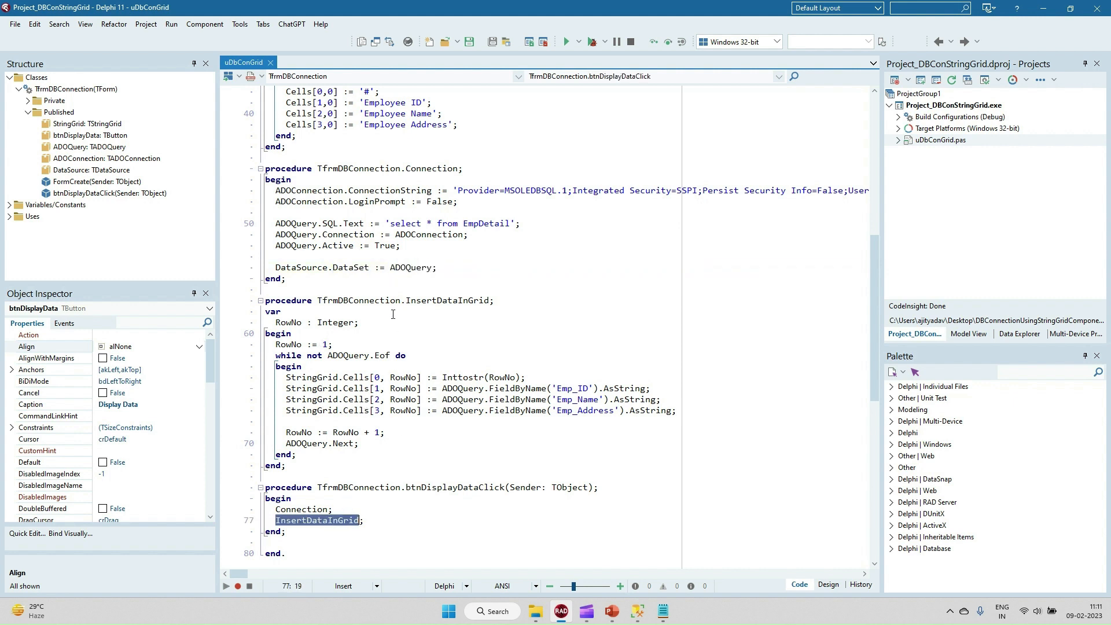
left_click(296, 267)
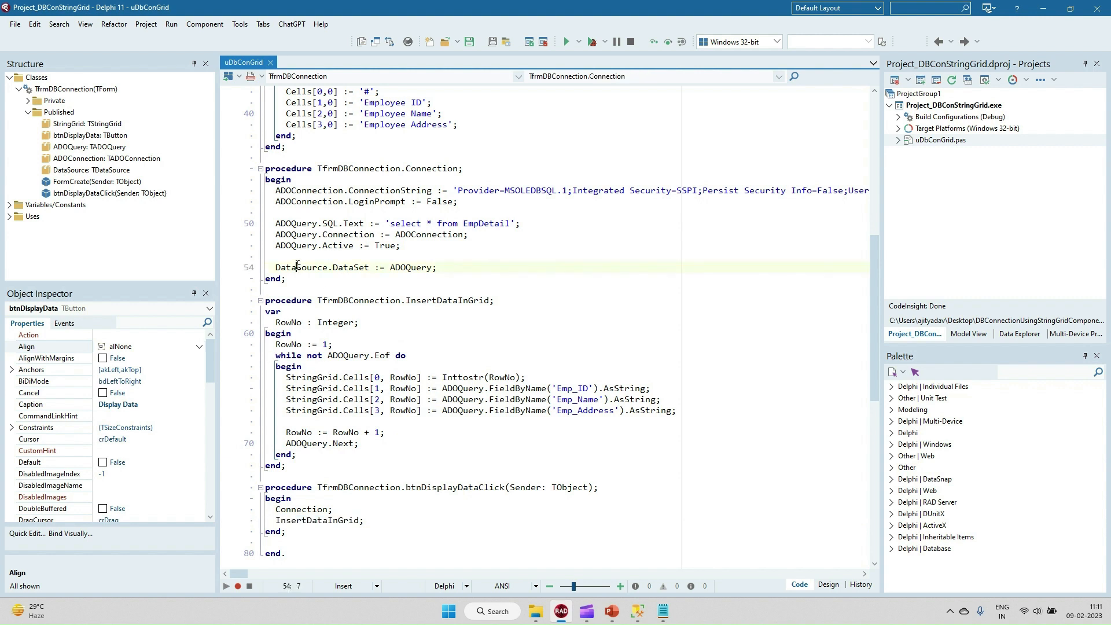
double_click(410, 267)
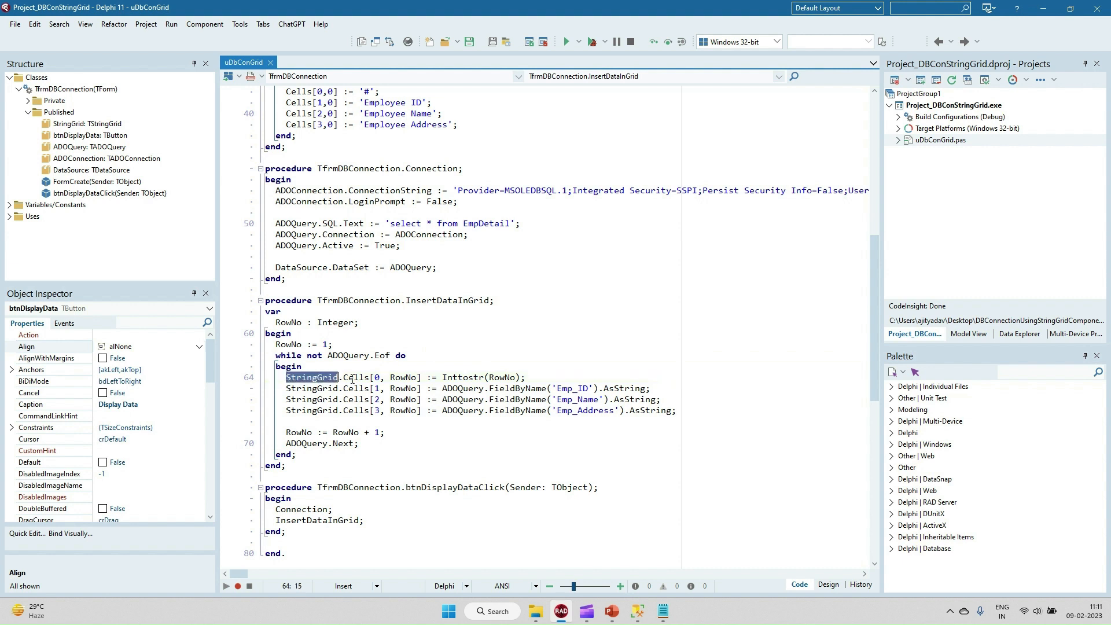
double_click(356, 376)
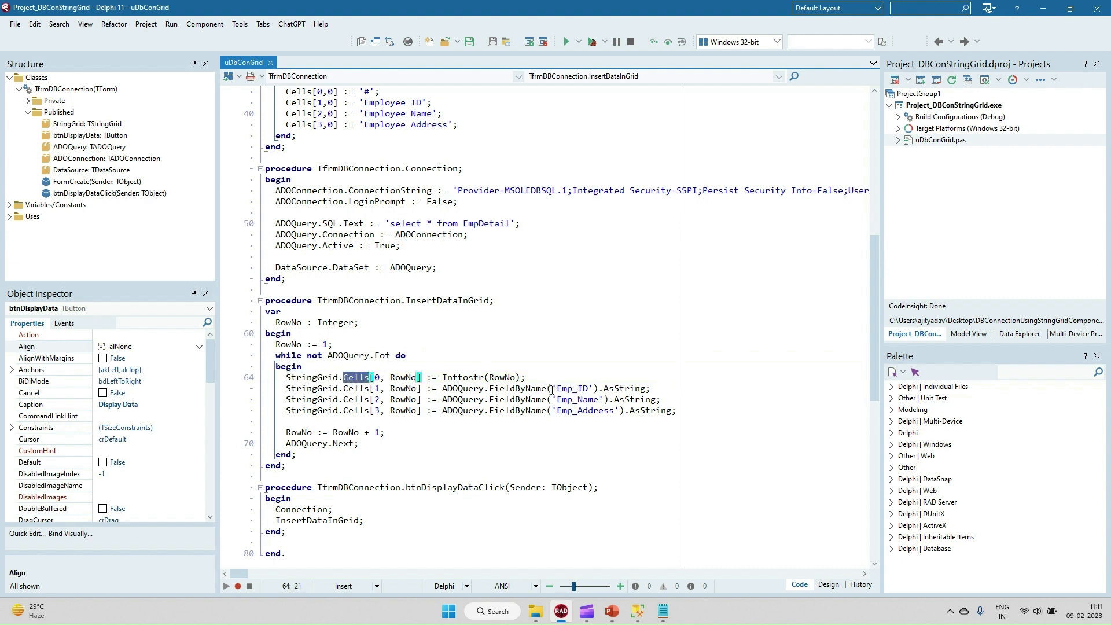
left_click(577, 400)
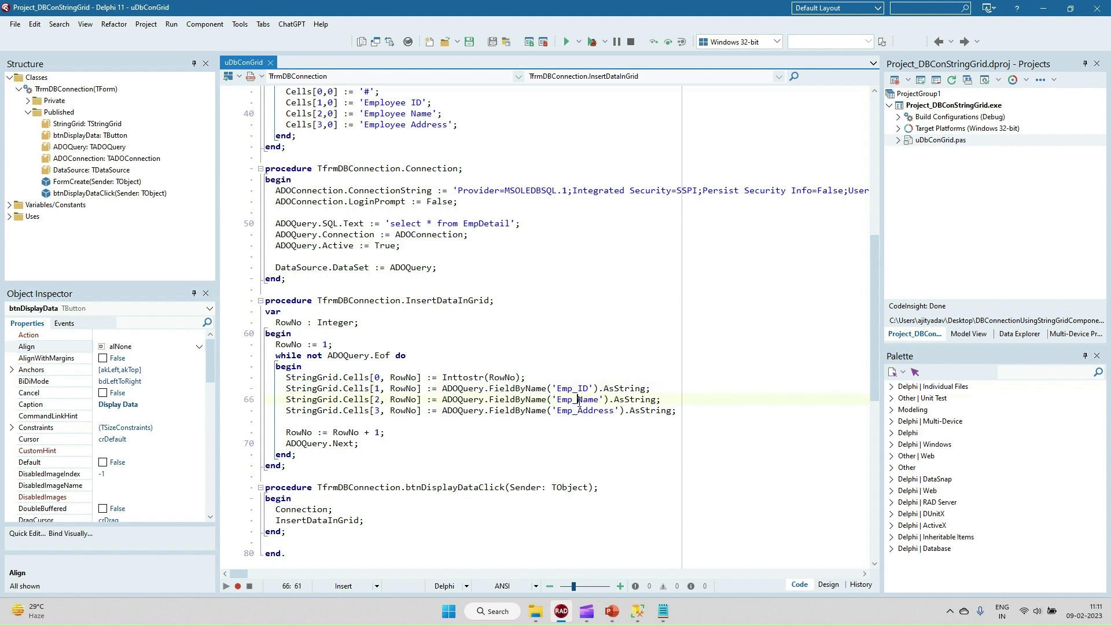
double_click(585, 411)
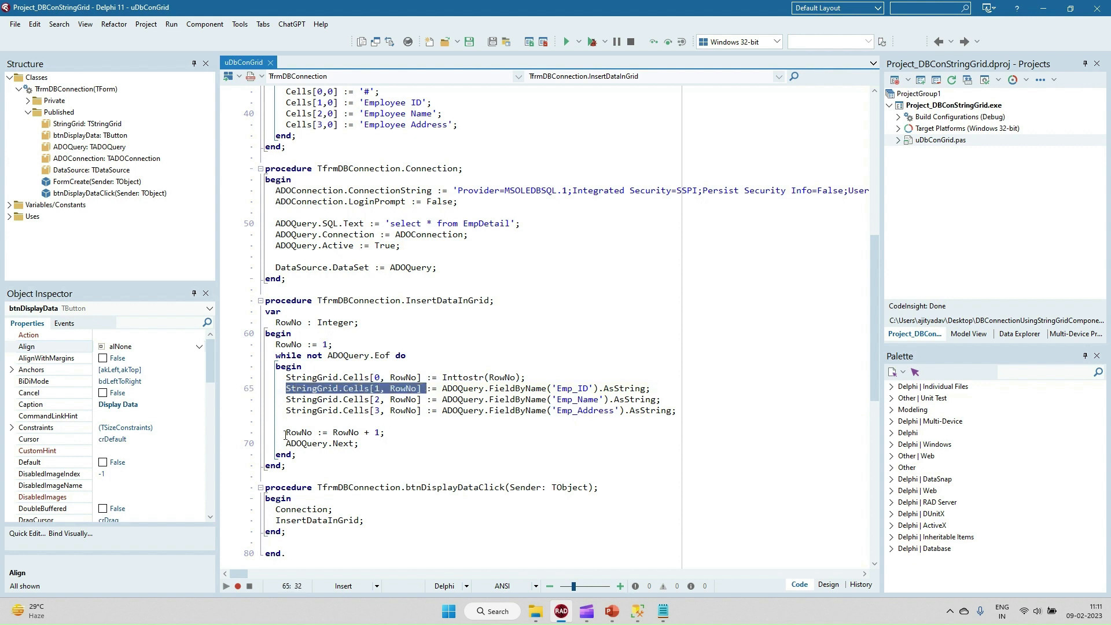
left_click(287, 443)
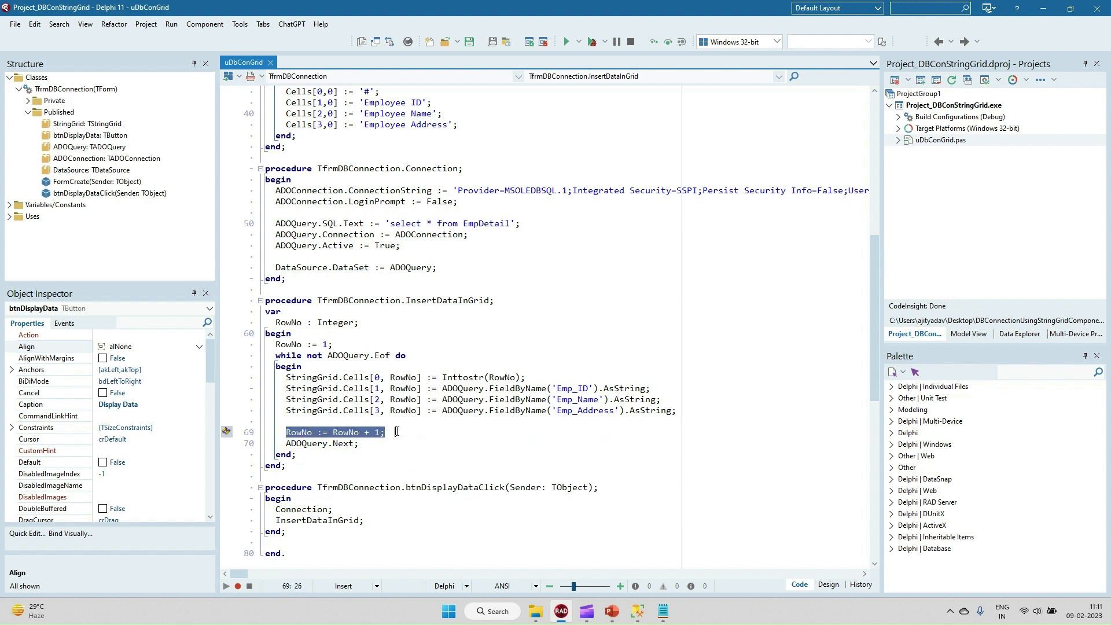
left_click(404, 377)
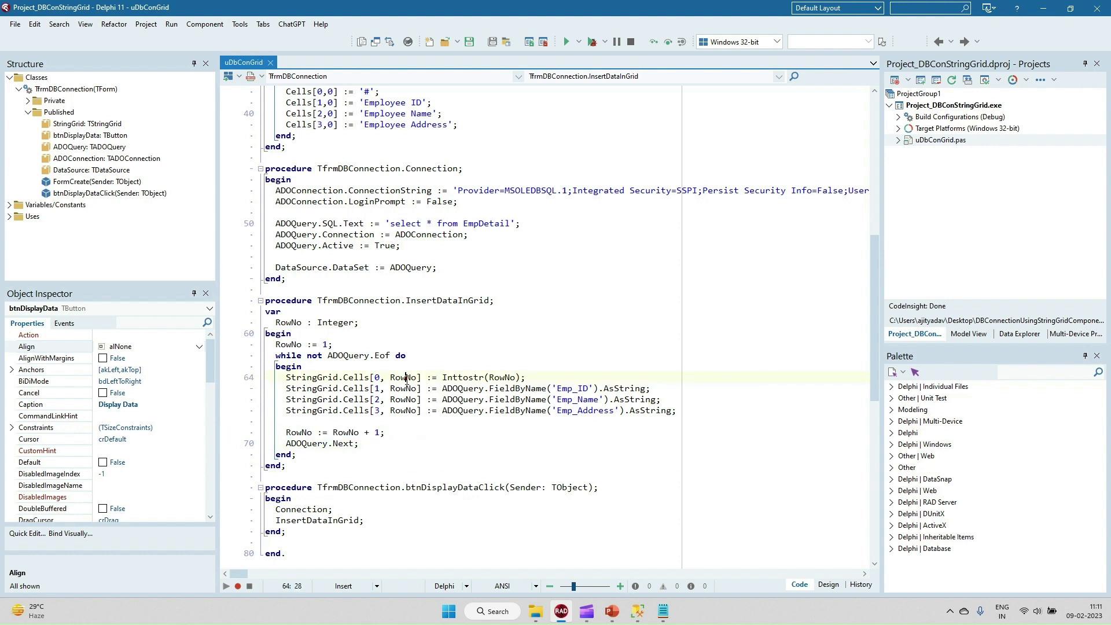
double_click(404, 376)
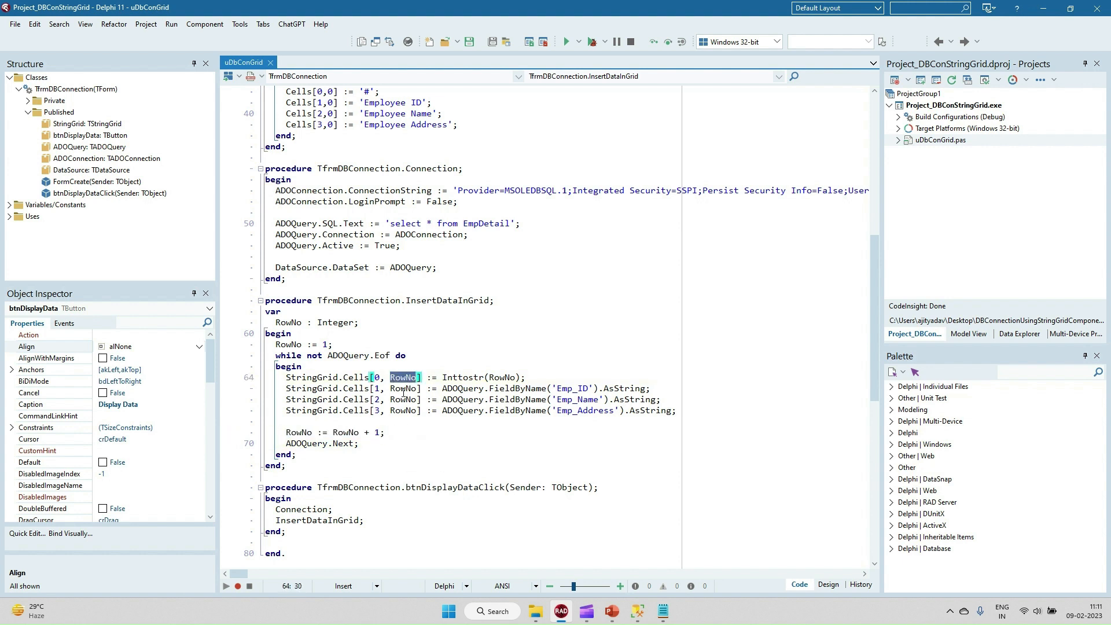
left_click(404, 388)
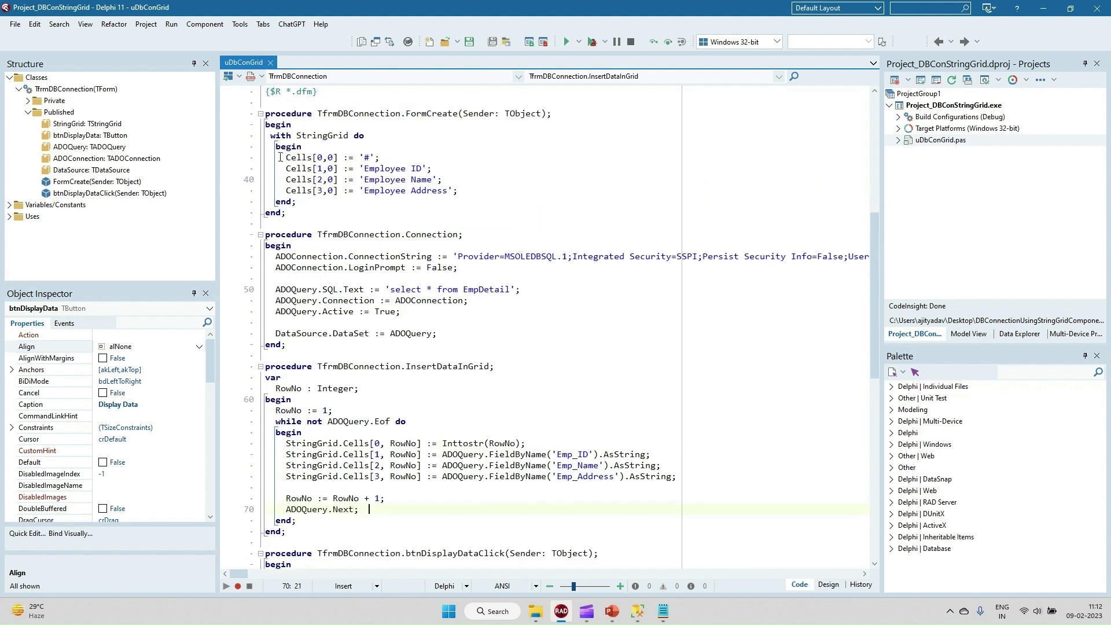
Highlight FormCreate's four Cells column-header assignments, then build the StringGrid project
left_click_drag(284, 157, 459, 191)
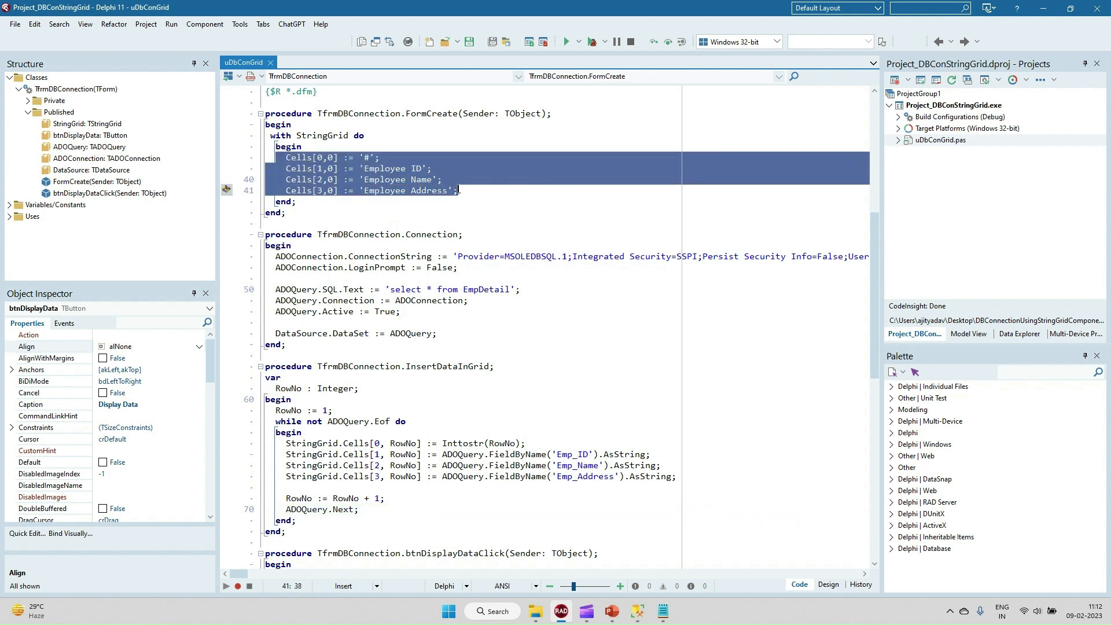
left_click(423, 190)
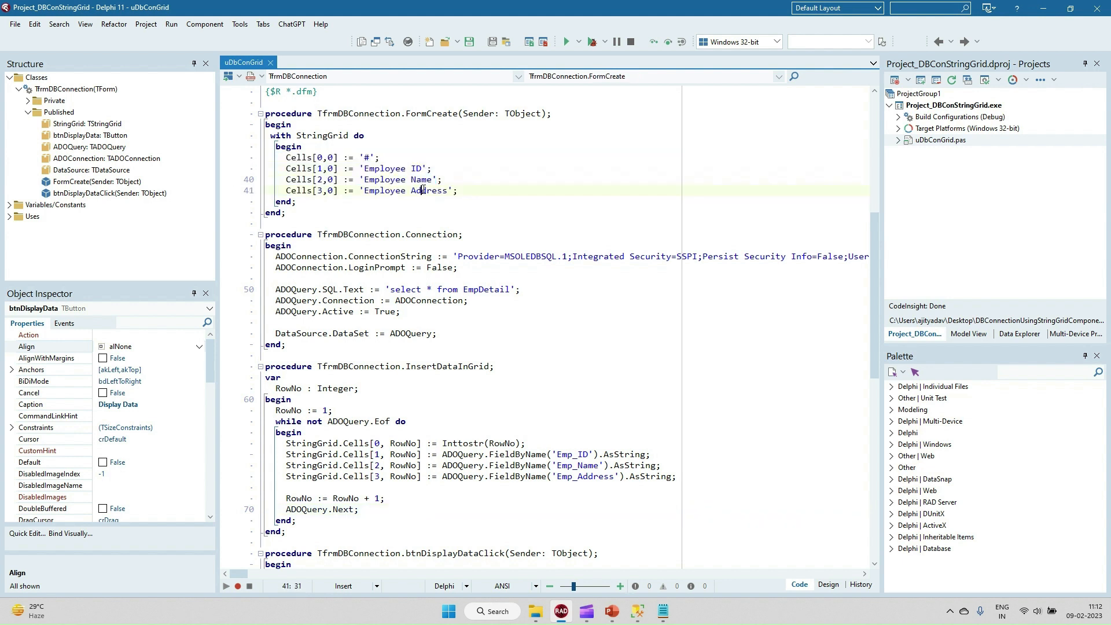
double_click(427, 190)
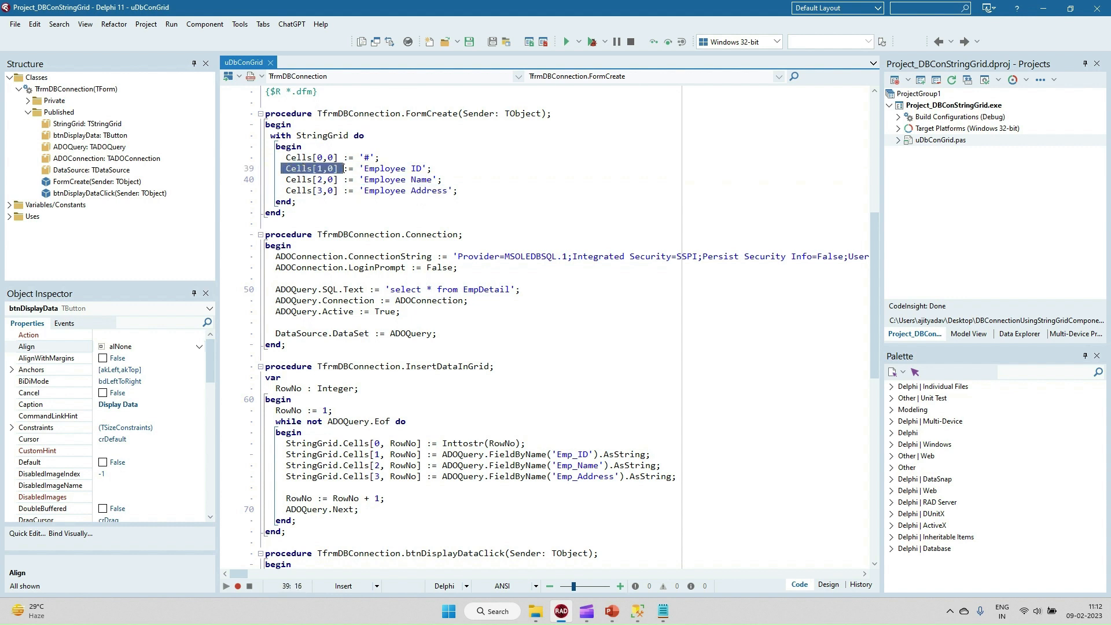
left_click(316, 168)
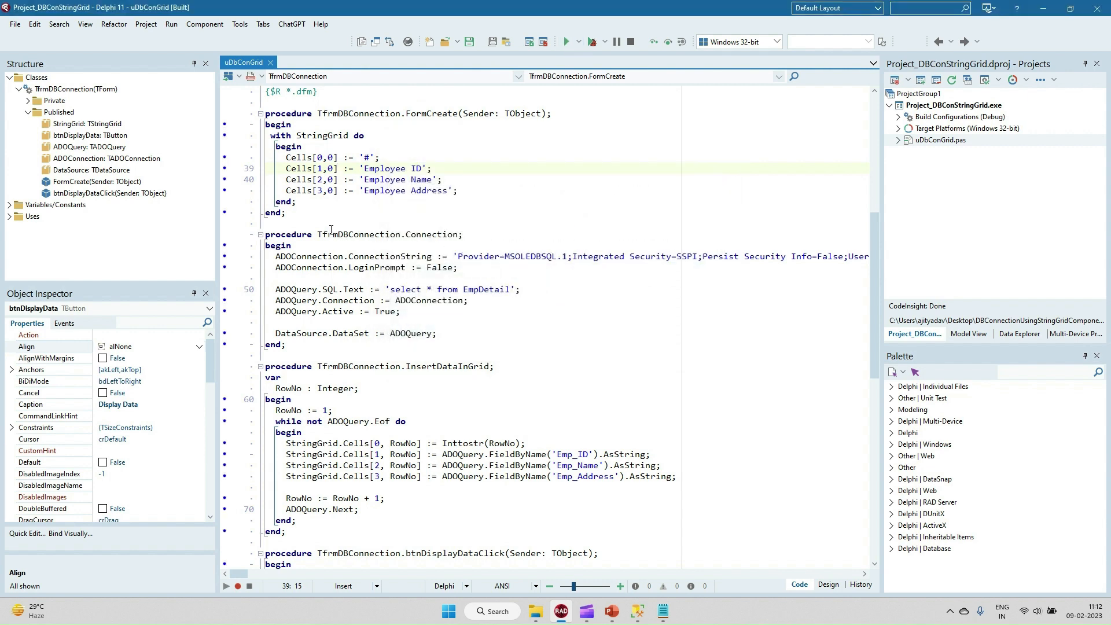
Run the StringGrid app and fill its grid with four employees via Display Data
left_click(565, 41)
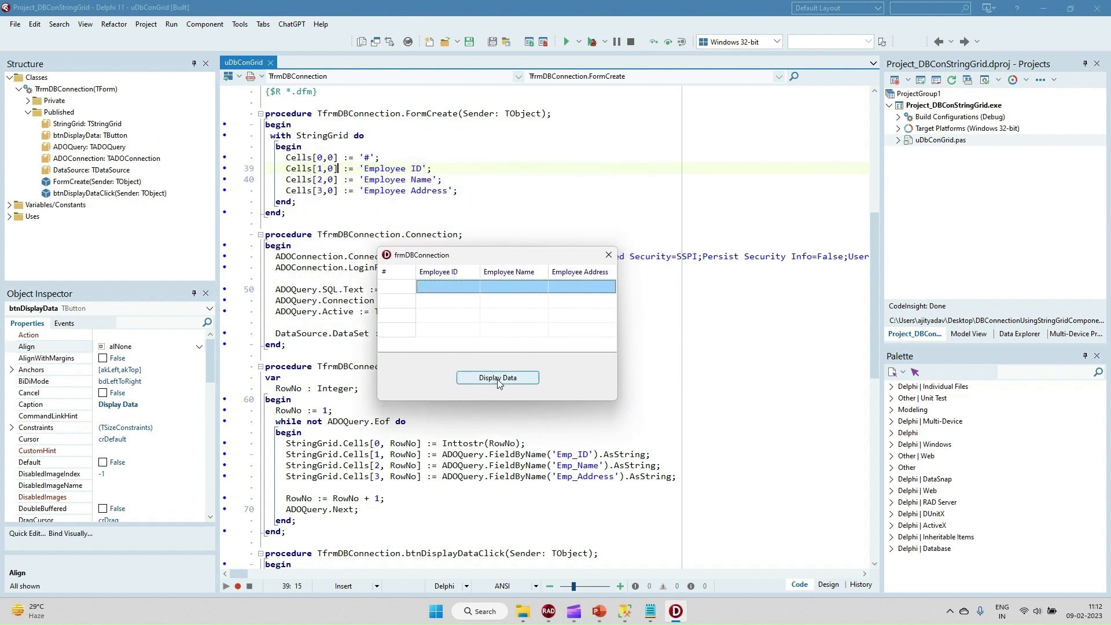
left_click(496, 377)
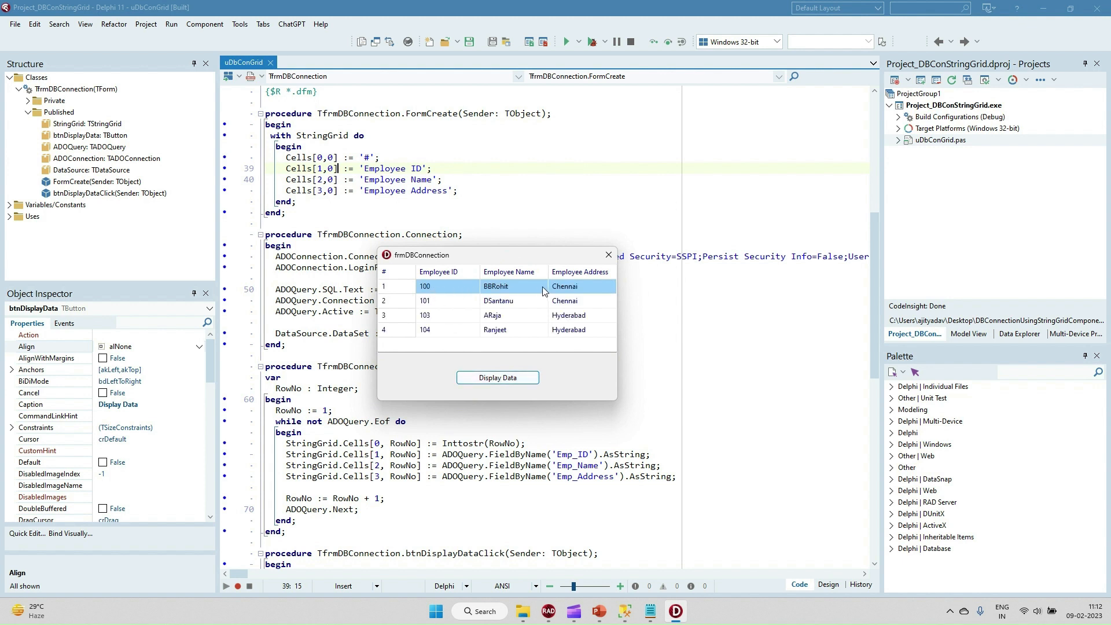
mouse_move(435, 296)
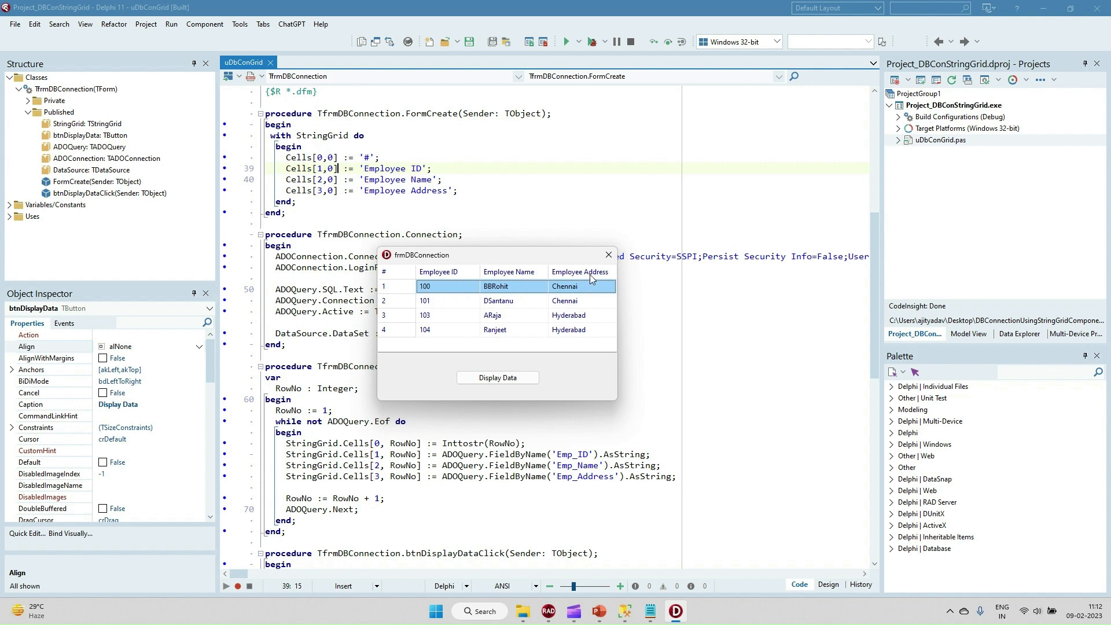
mouse_move(580, 335)
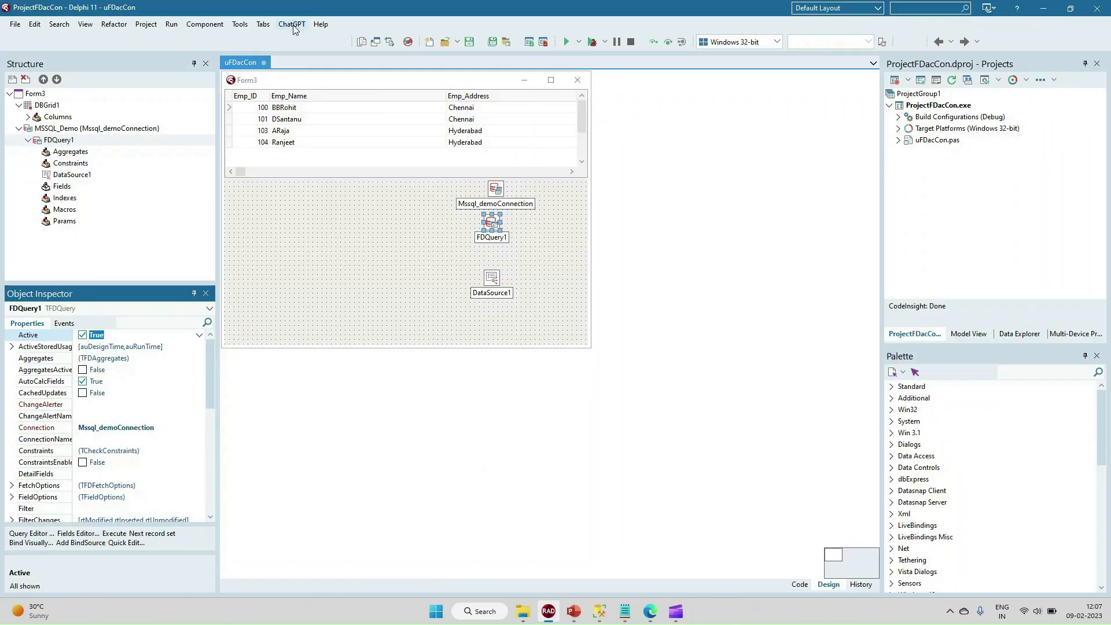
Ask ChatGPT: 'Create a class to connect MS SQL and display data in DBGrid with Delphi.'
left_click(291, 23)
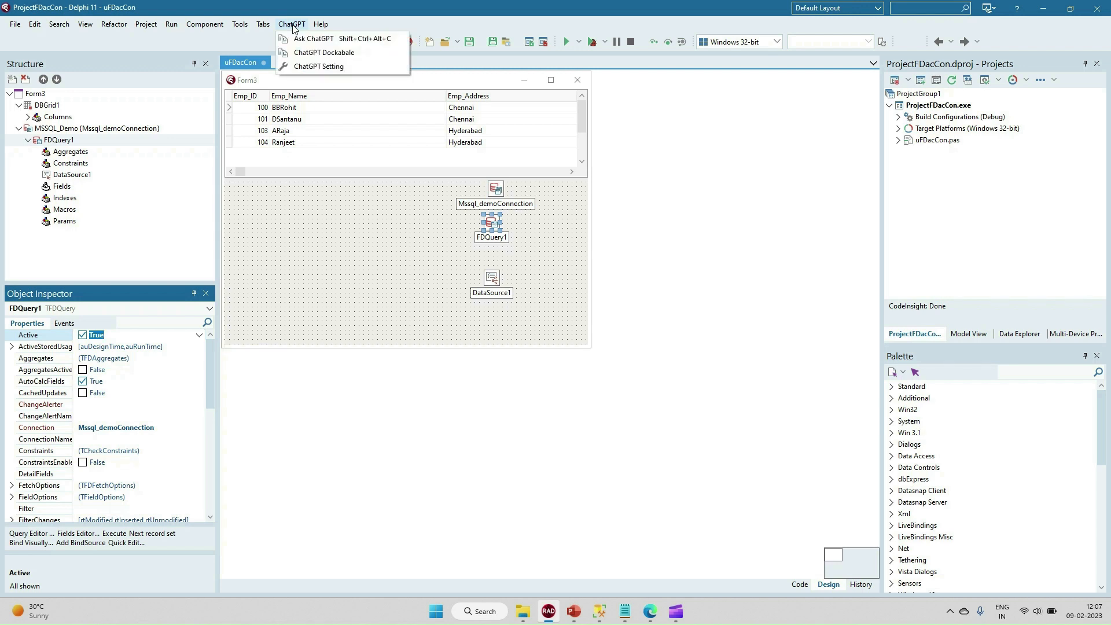
mouse_move(313, 38)
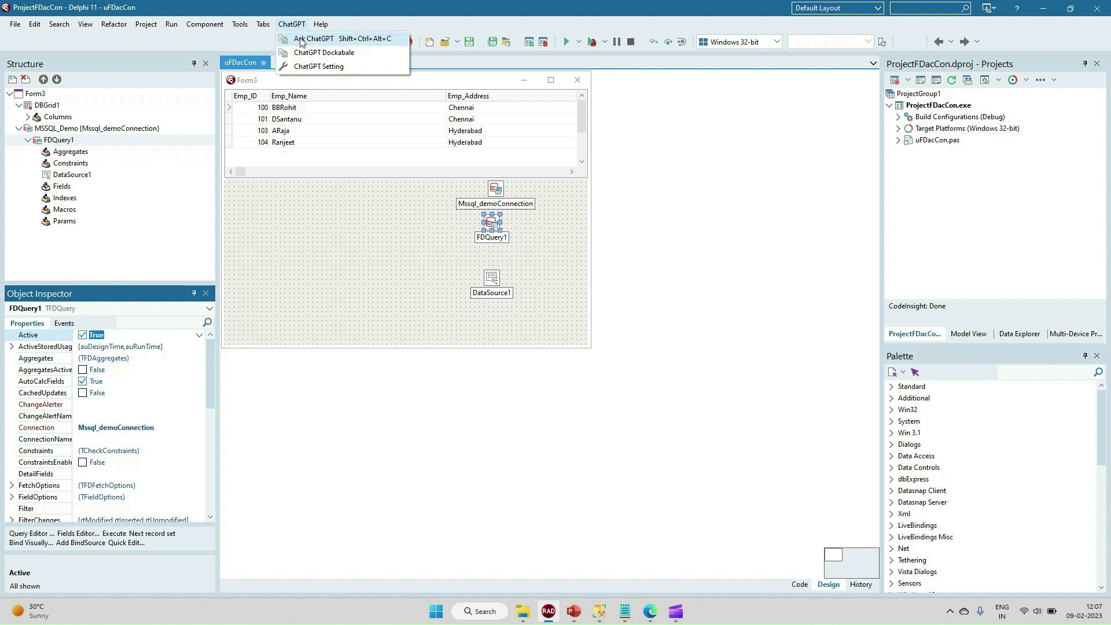
left_click(312, 38)
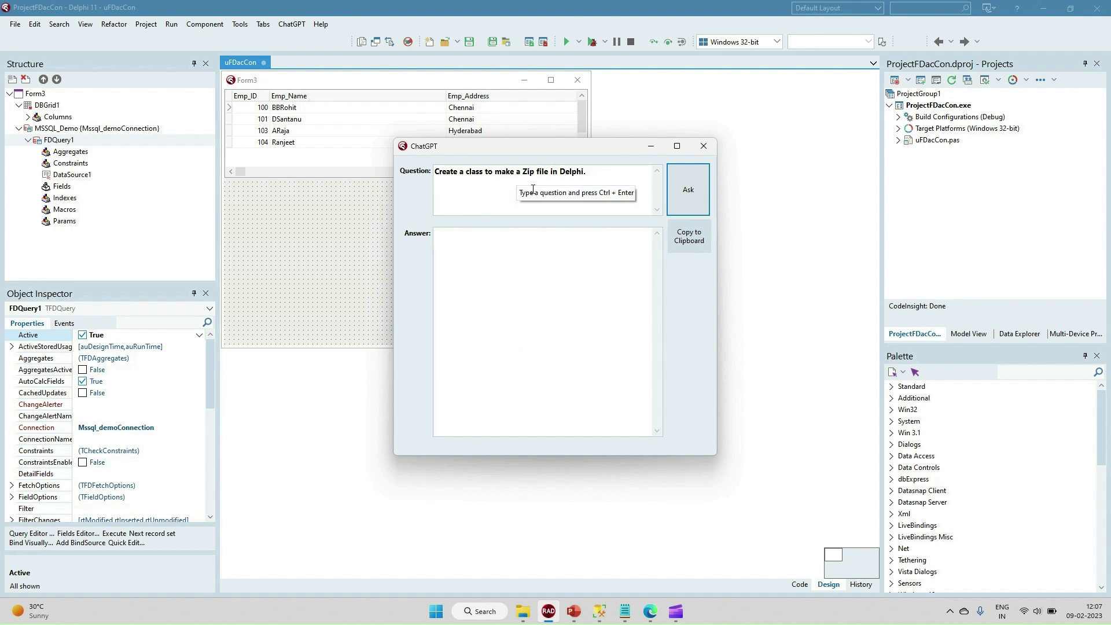
type("Create a class to connect MS SQL and display data in DBGrid with Delphi.")
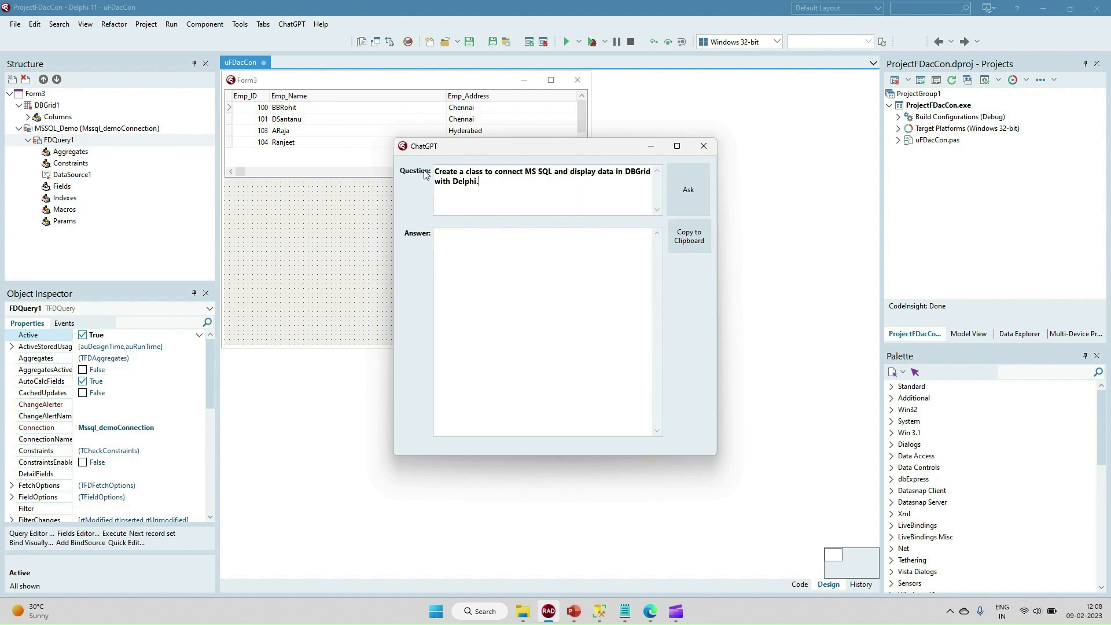
mouse_move(539, 182)
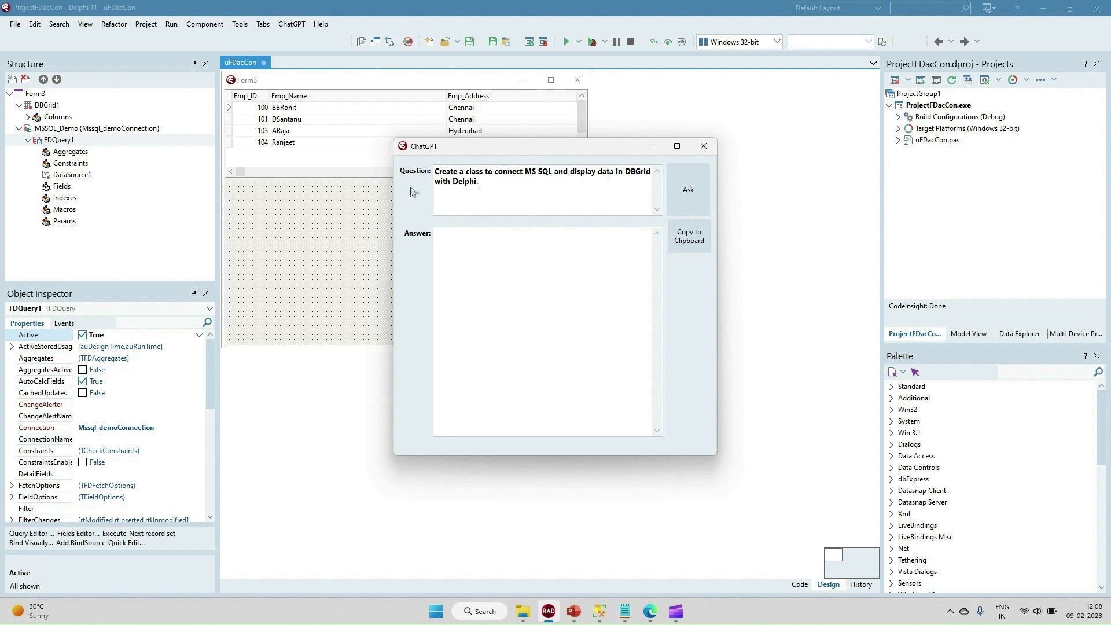
mouse_move(457, 196)
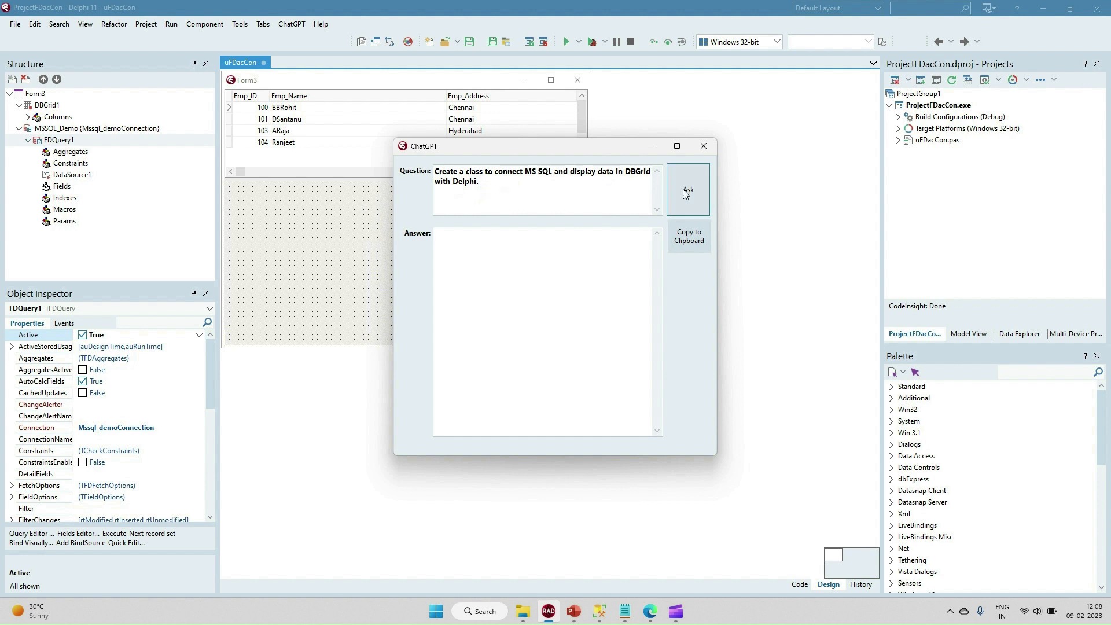
Submit the question and highlight TDataModule1, TSQLDataSet, TDBGrid, ConnectToDatabase and DisplayData in the answer
left_click(687, 189)
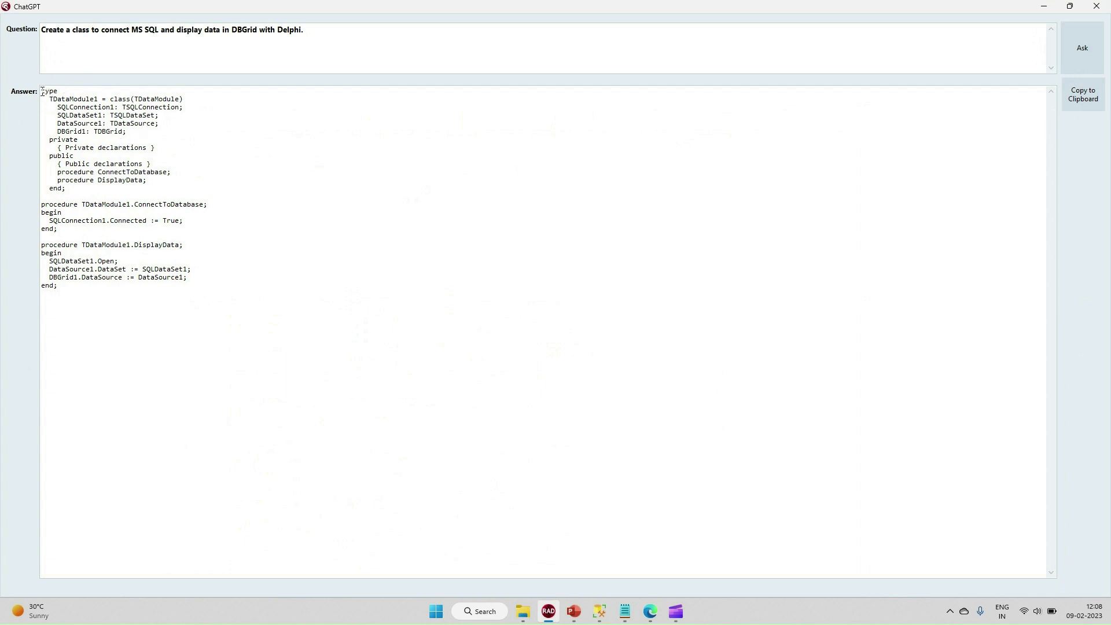
double_click(74, 98)
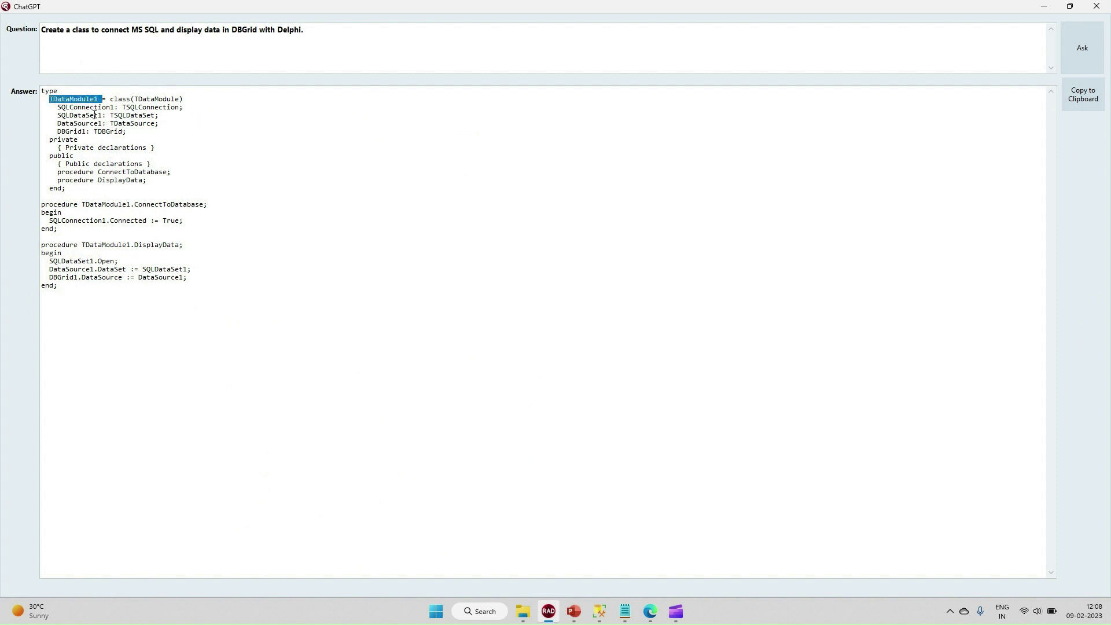
double_click(151, 107)
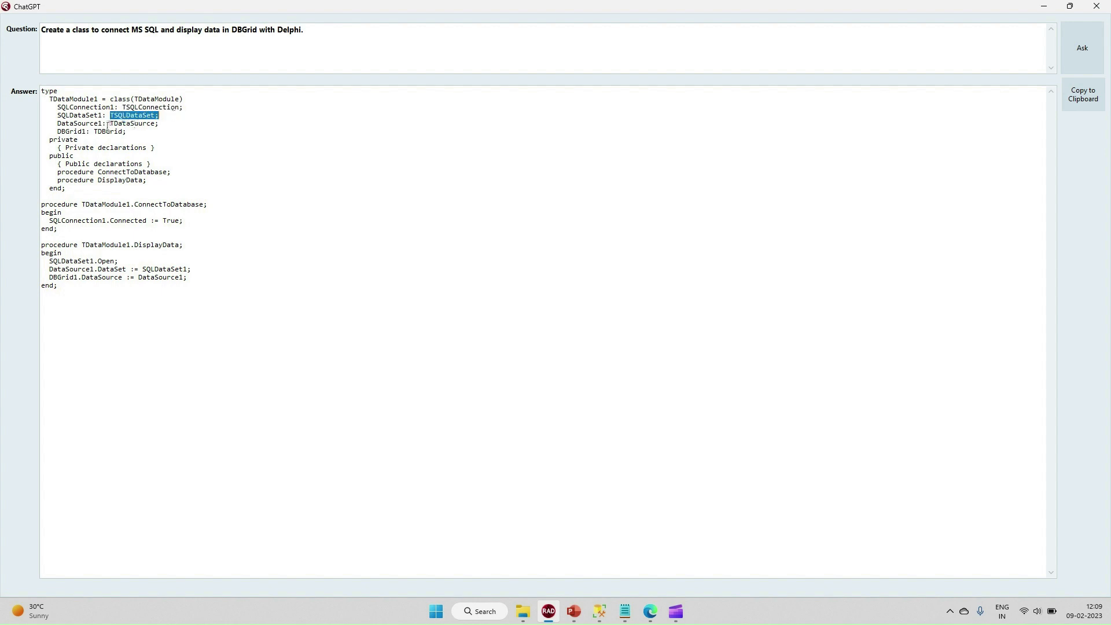
double_click(107, 131)
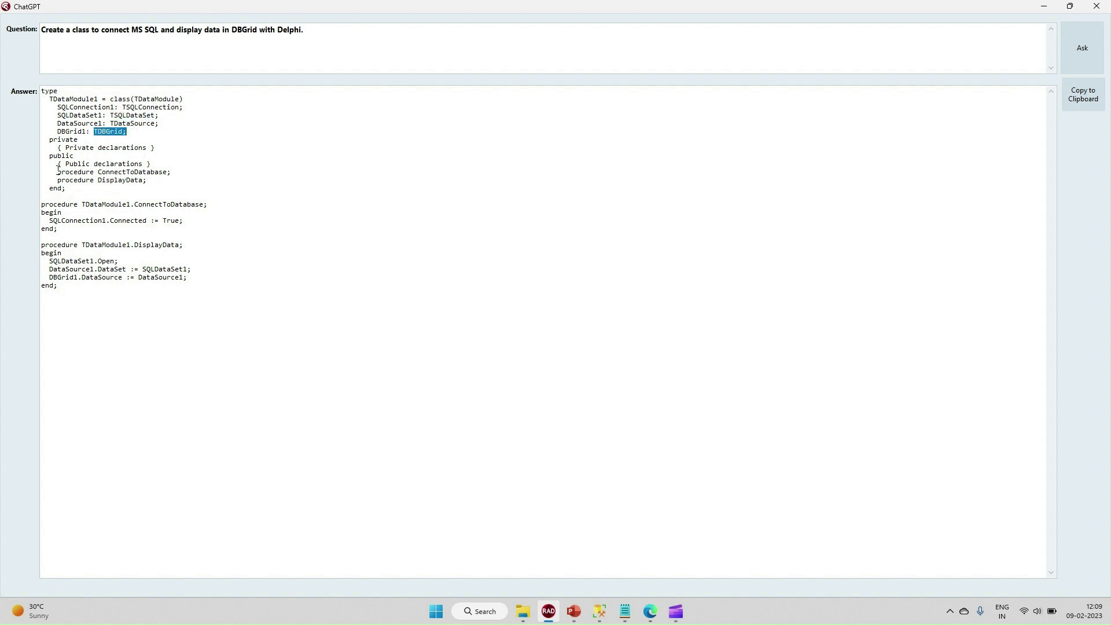
double_click(162, 205)
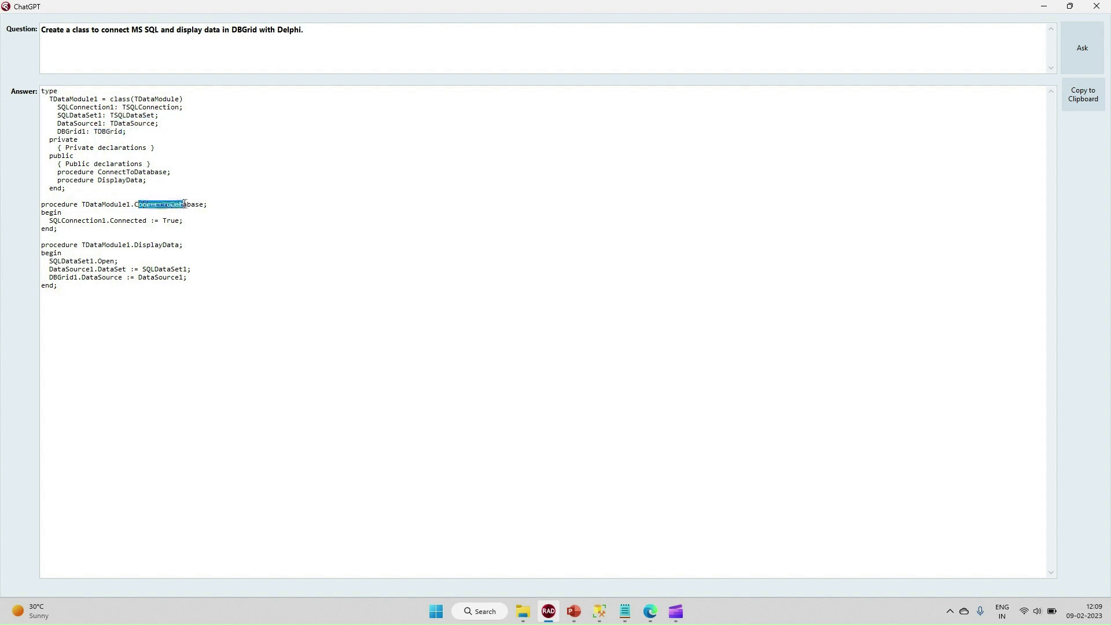
double_click(98, 221)
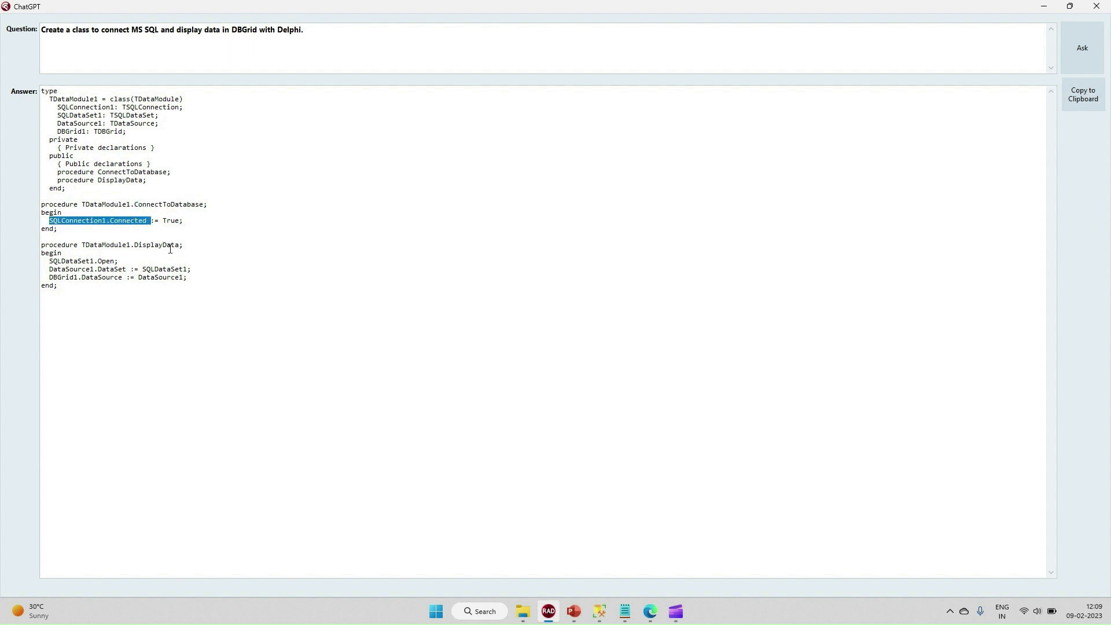
double_click(132, 244)
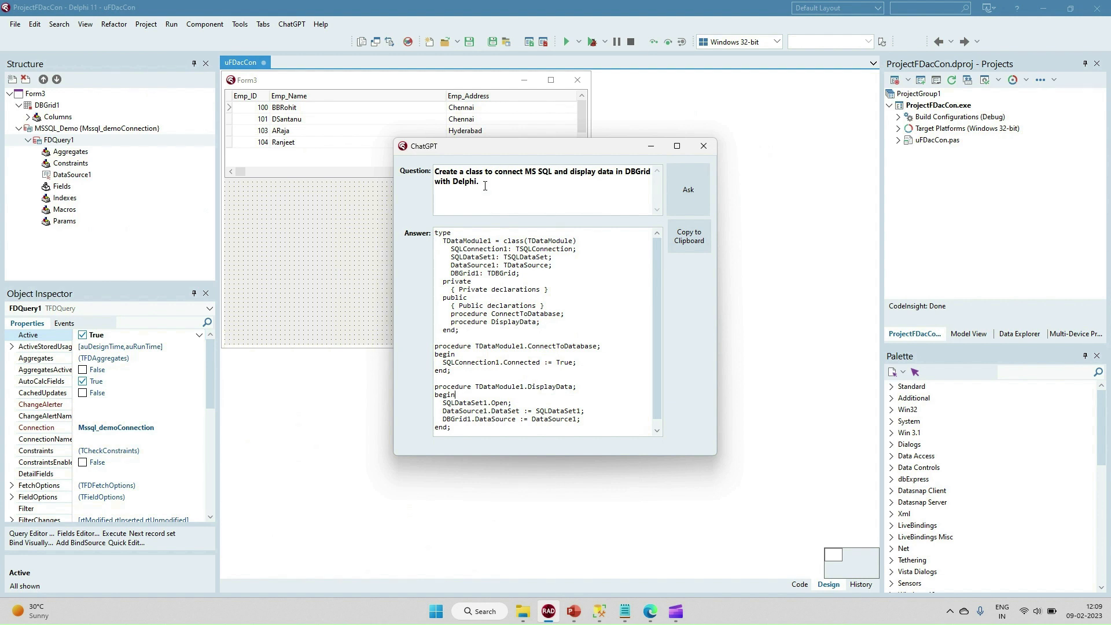
mouse_move(637, 177)
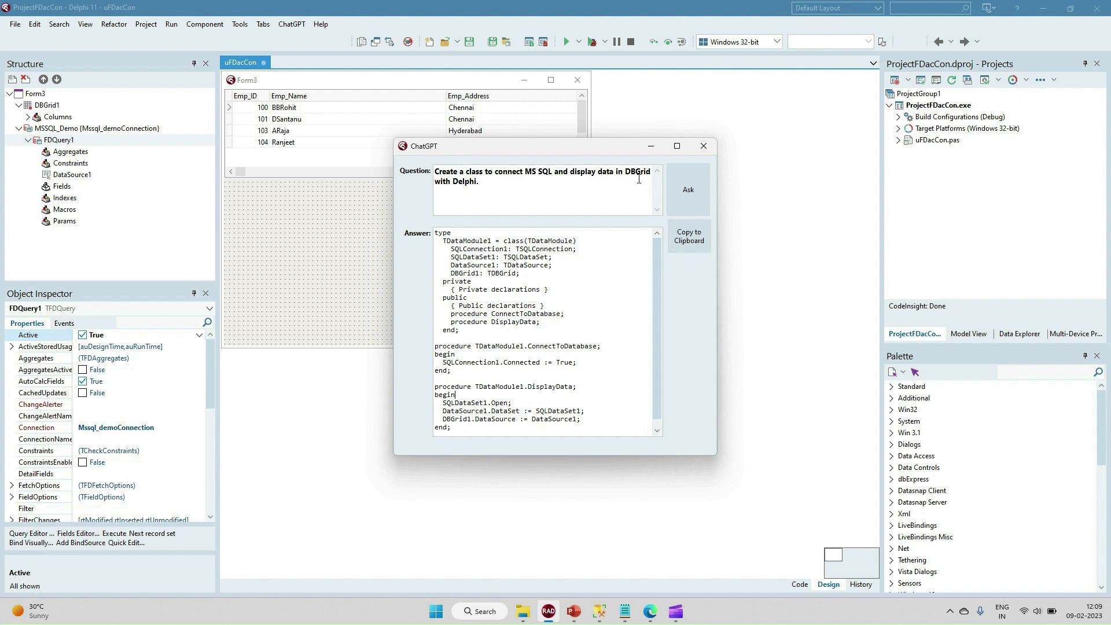